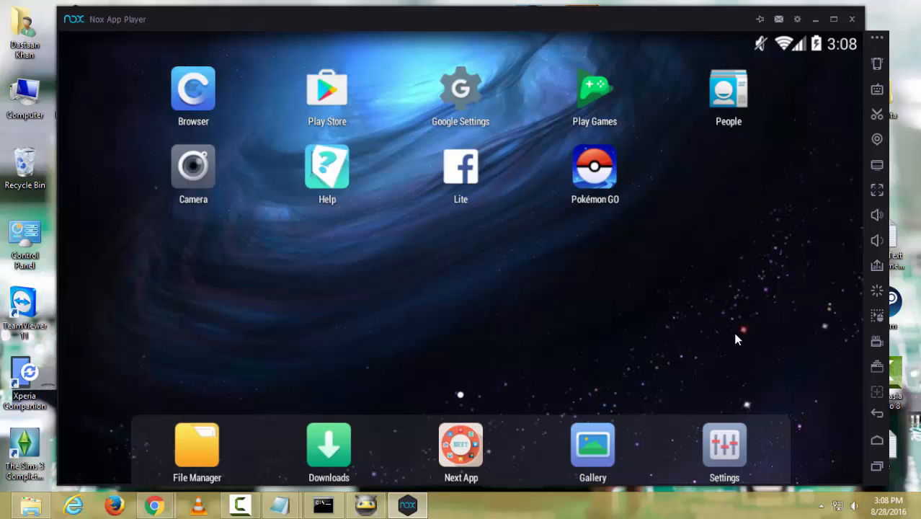
pyautogui.moveTo(487, 313)
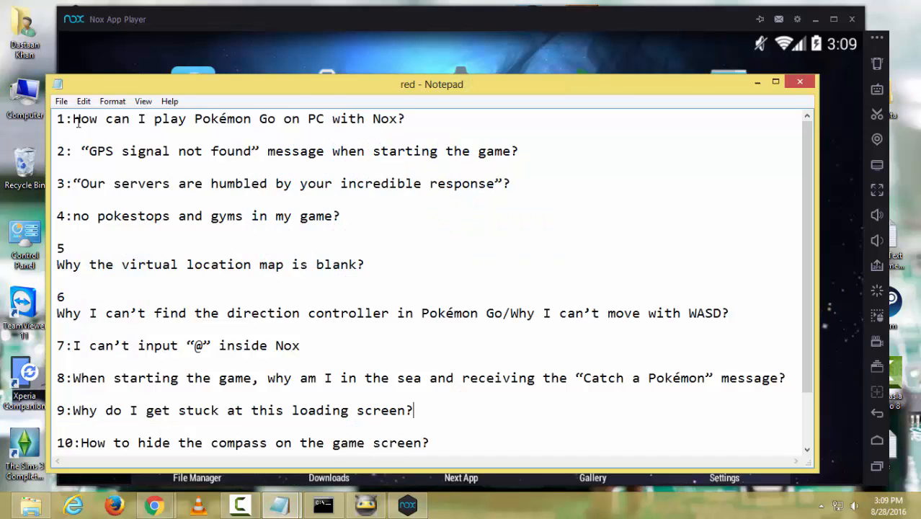
pyautogui.moveTo(351, 130)
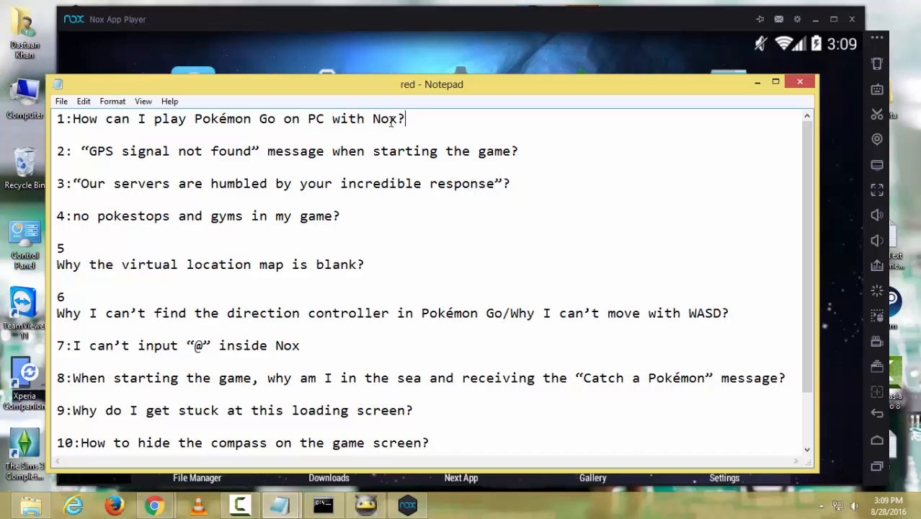
pyautogui.moveTo(86, 168)
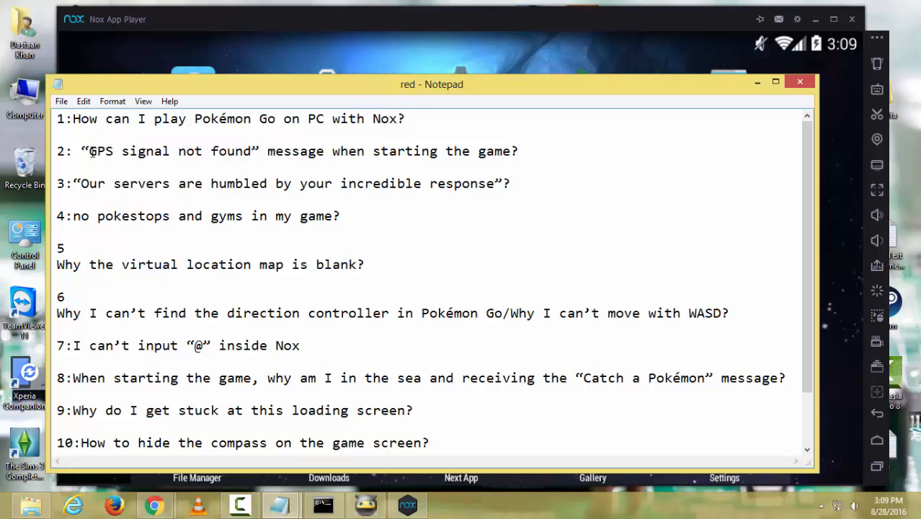
pyautogui.moveTo(323, 124)
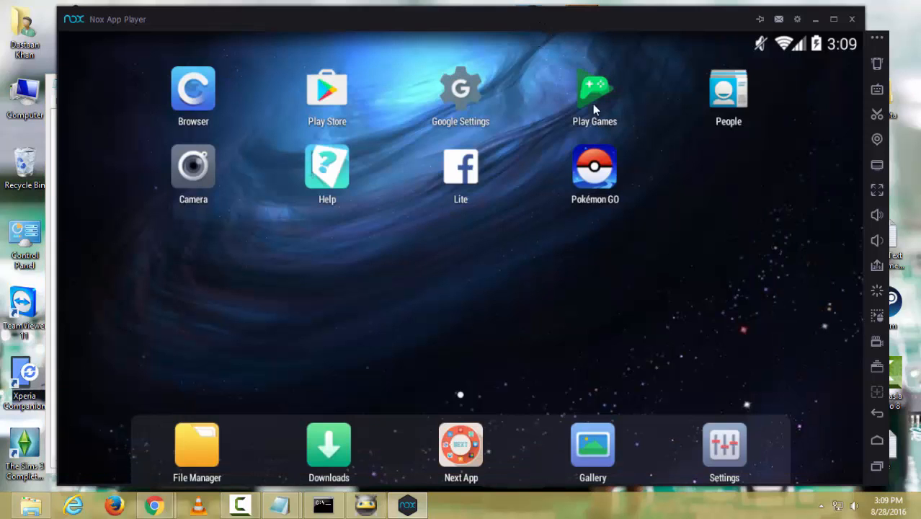
pyautogui.moveTo(762, 431)
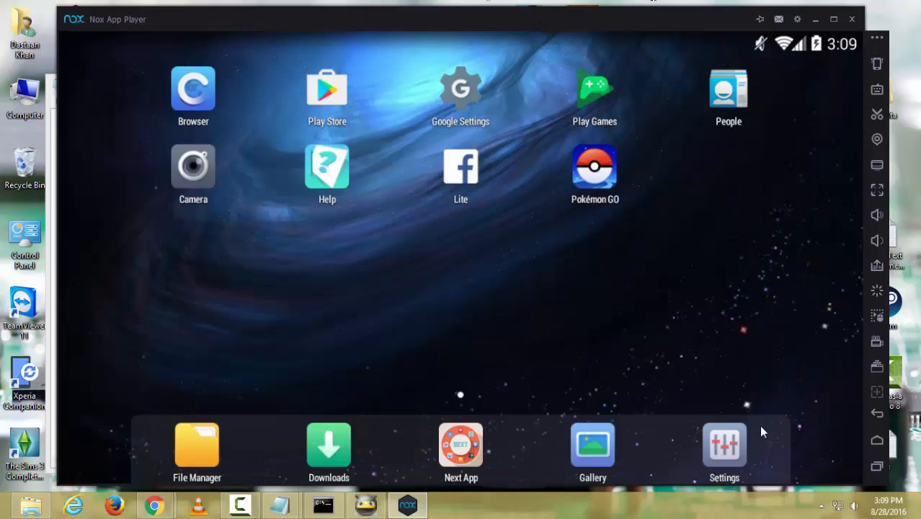
# Step: Switch Android location mode from Device only to High accuracy, then return to the Notepad questions
pyautogui.click(725, 444)
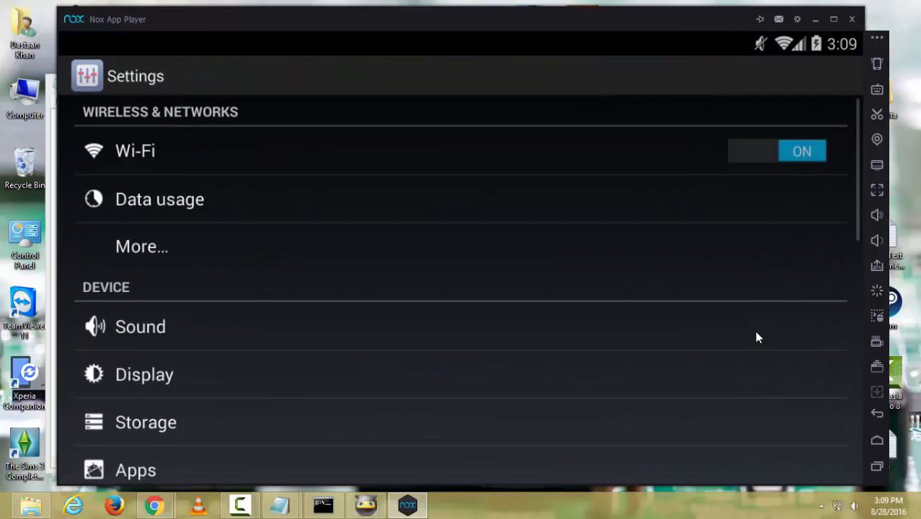
pyautogui.scroll(-3)
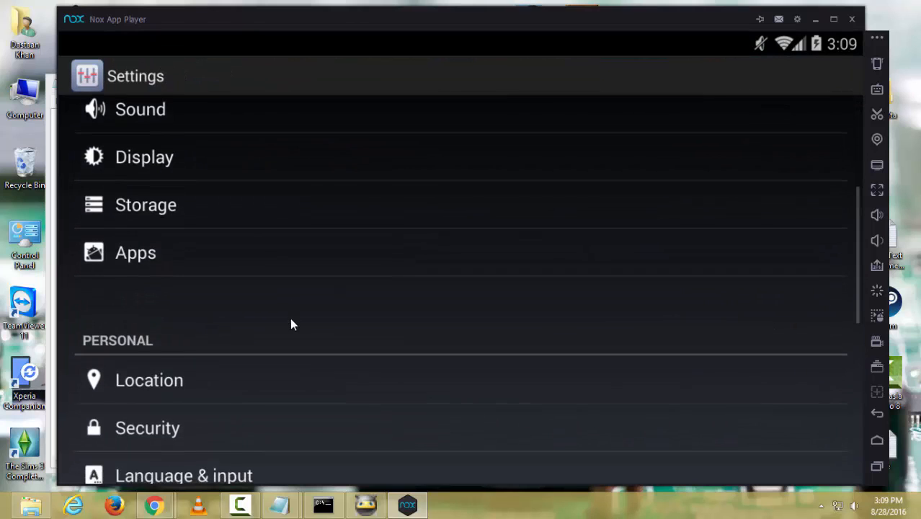
pyautogui.click(149, 379)
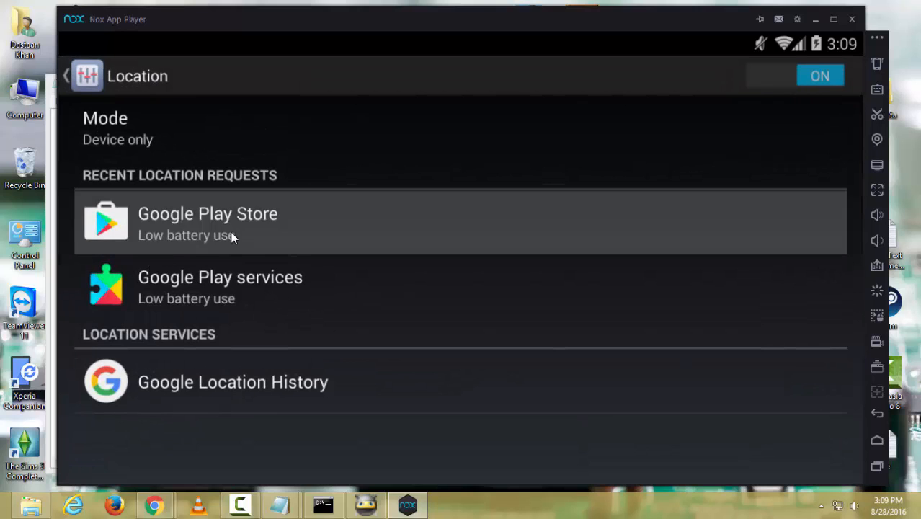
pyautogui.click(208, 221)
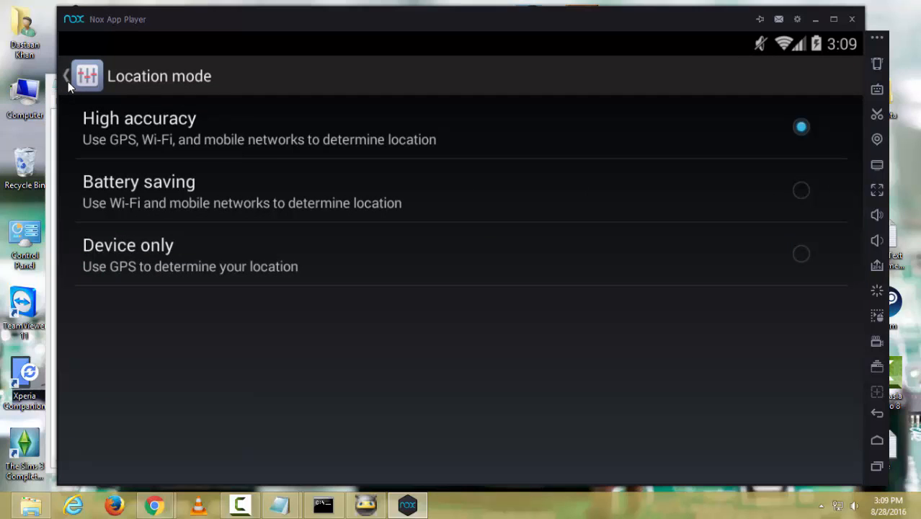
pyautogui.moveTo(106, 77)
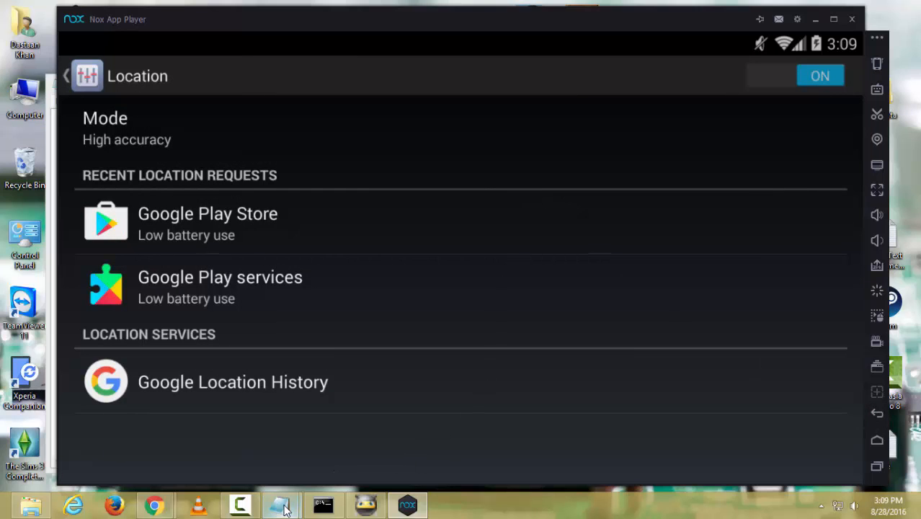
pyautogui.click(280, 505)
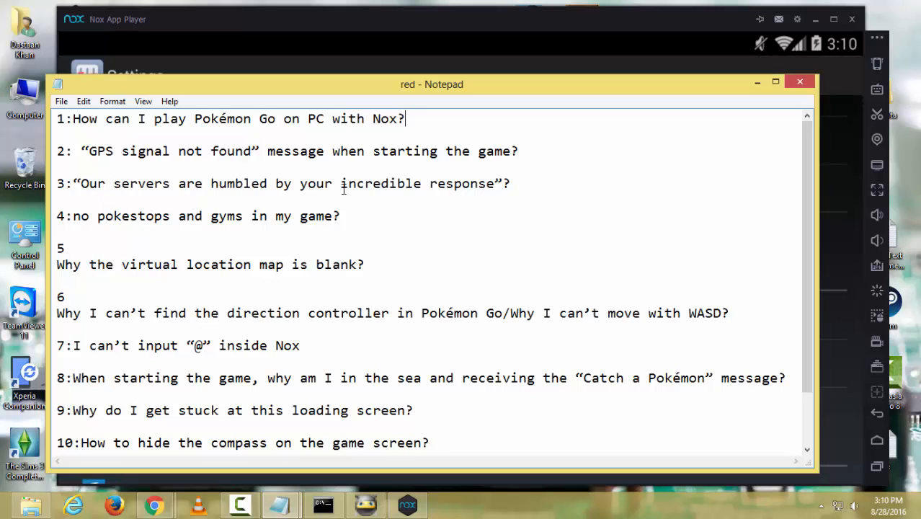
pyautogui.moveTo(517, 28)
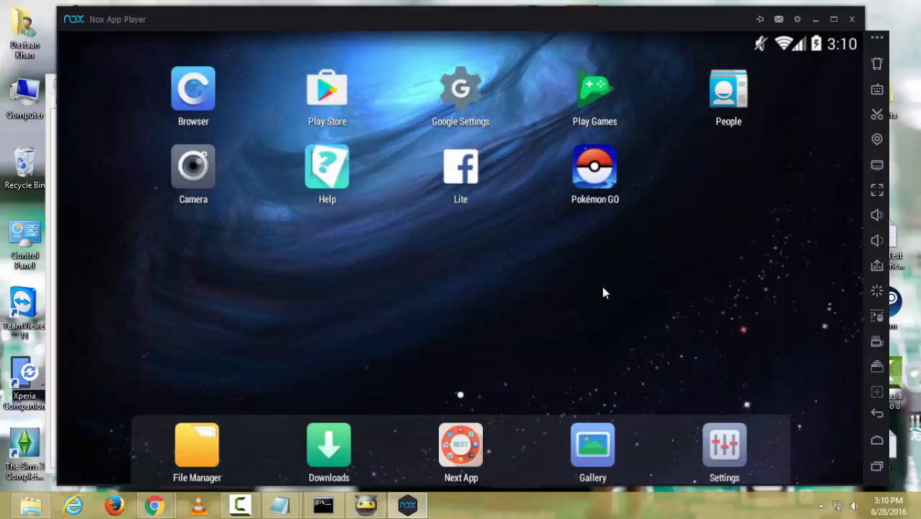
pyautogui.moveTo(598, 292)
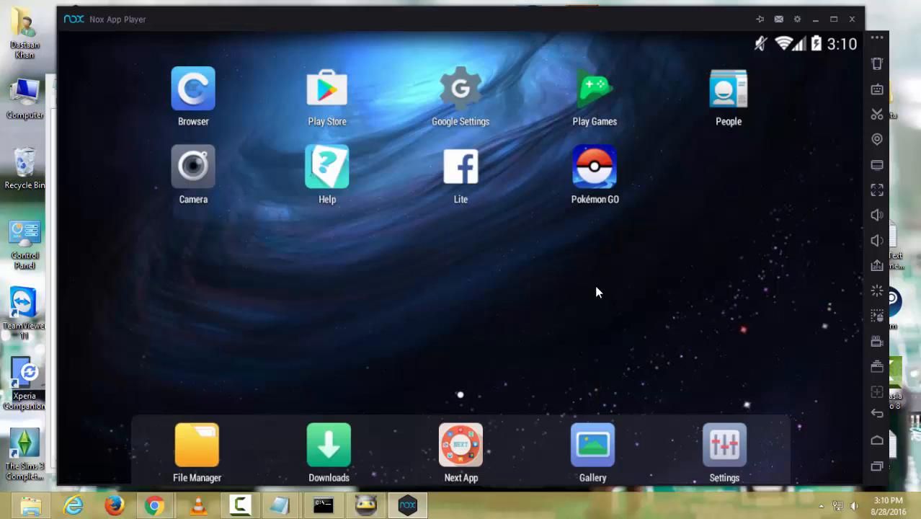
pyautogui.moveTo(602, 252)
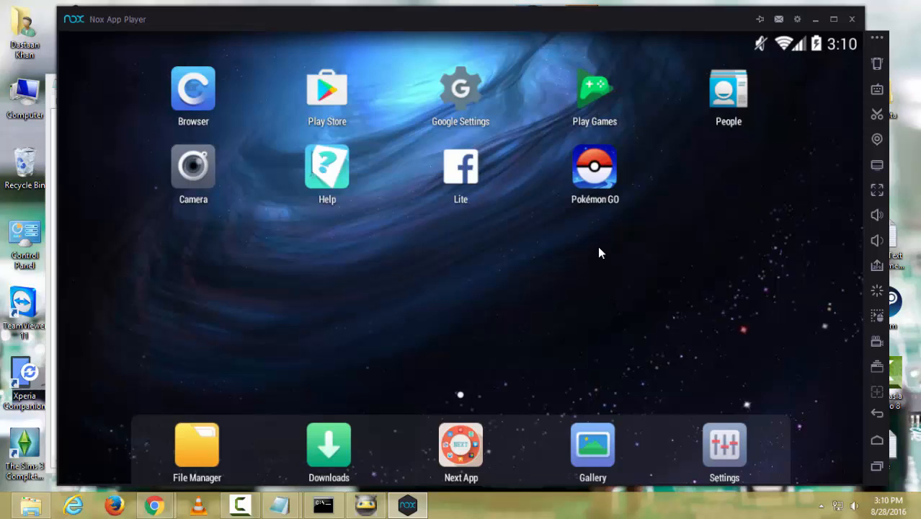
pyautogui.moveTo(636, 249)
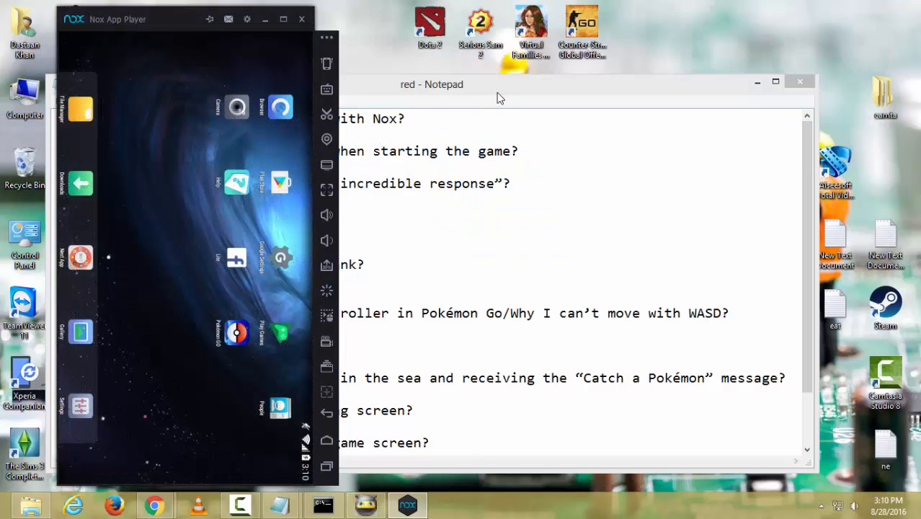
# Step: Review the Notepad question list while Pokémon GO launches in the portrait Nox window
pyautogui.click(432, 84)
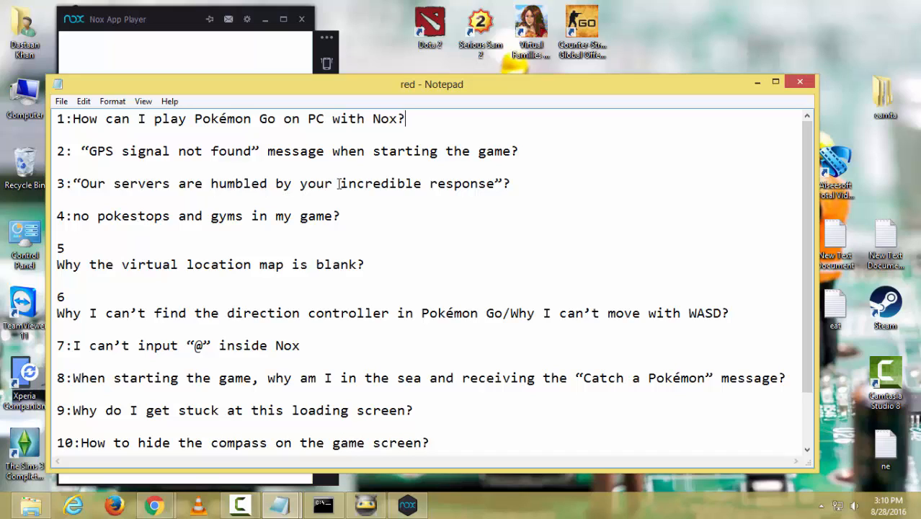
pyautogui.click(512, 183)
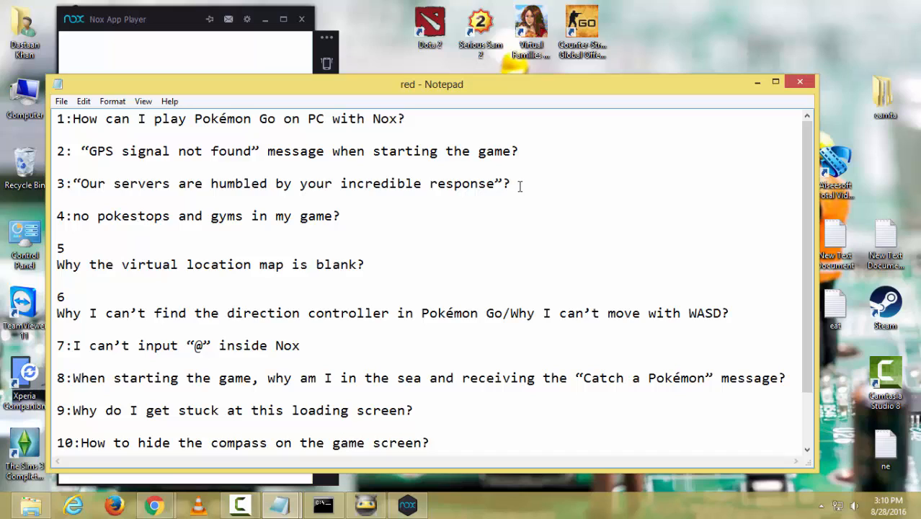
pyautogui.moveTo(124, 223)
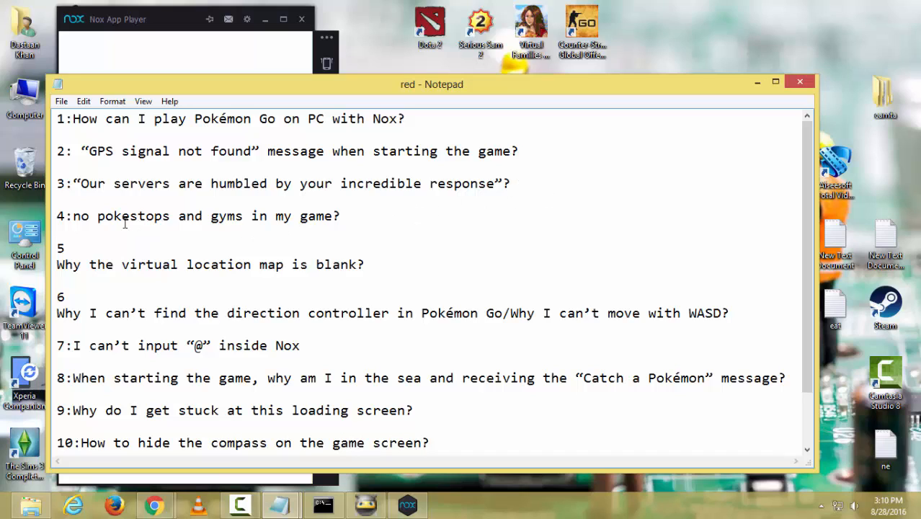
pyautogui.click(511, 183)
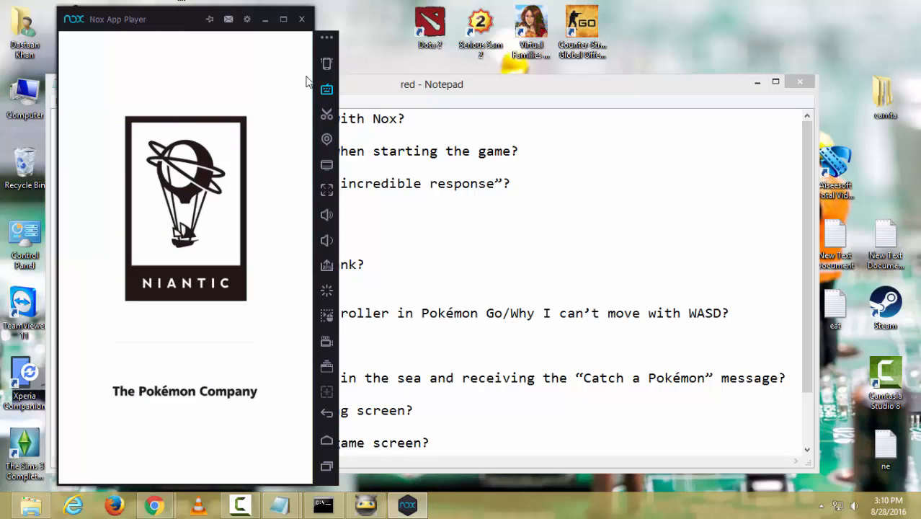
pyautogui.moveTo(402, 93)
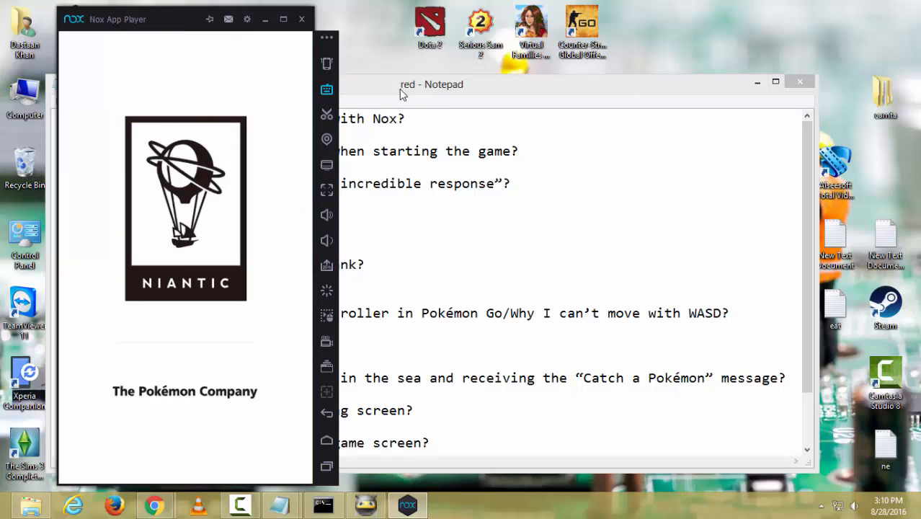
# Step: Let Pokémon GO load to its sign-up screen, then bring up Nox's virtual location map
pyautogui.click(432, 85)
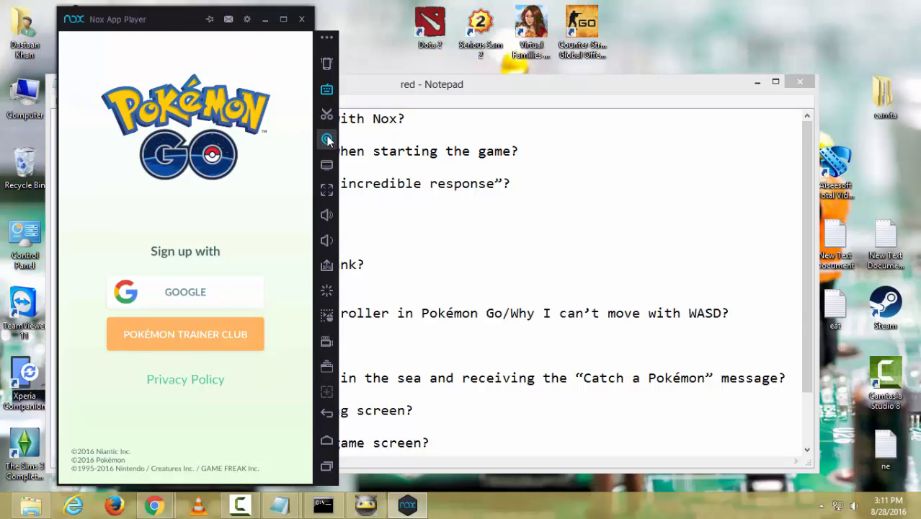
pyautogui.click(326, 139)
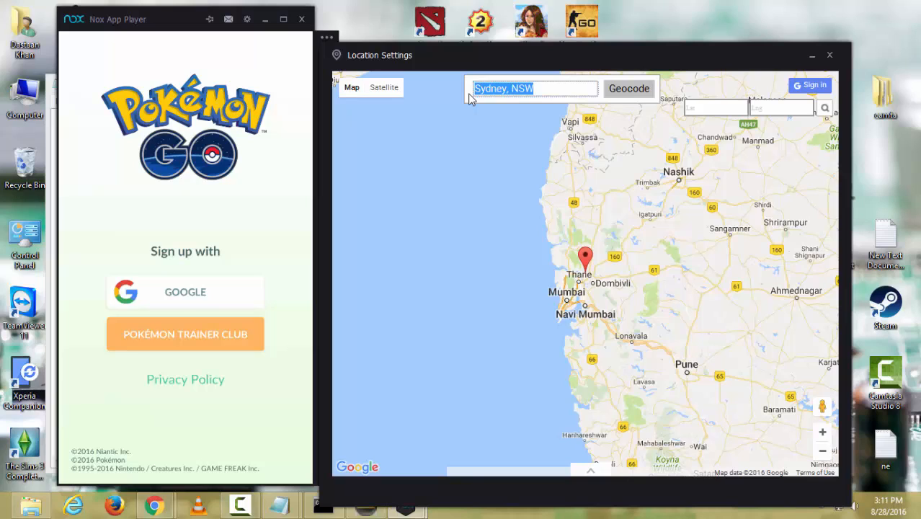
# Step: Search 'cent' and 'nyc', pin the virtual location in Central Park, and close the map
pyautogui.write('central park')
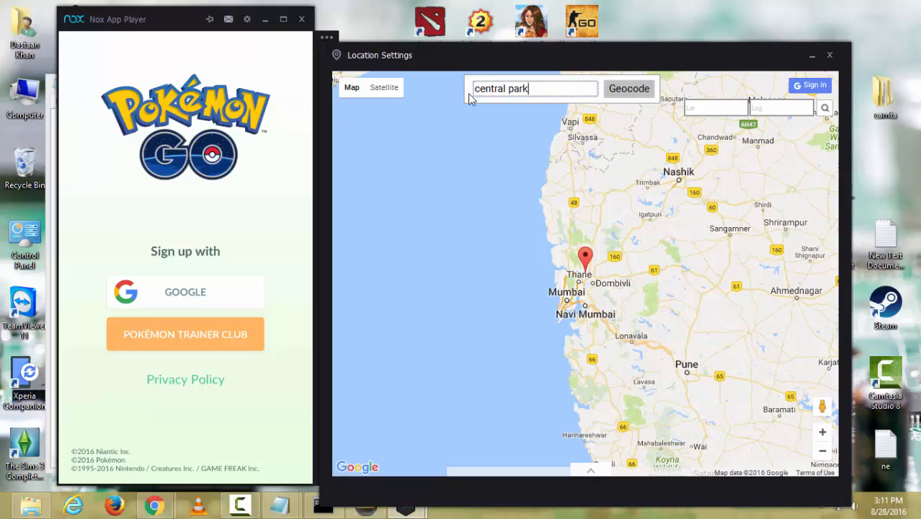
pyautogui.click(628, 88)
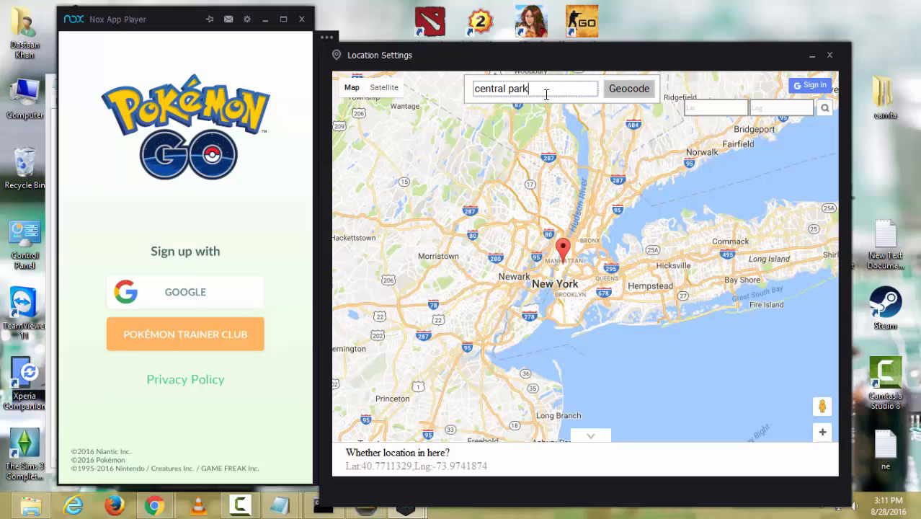
pyautogui.write('nyc')
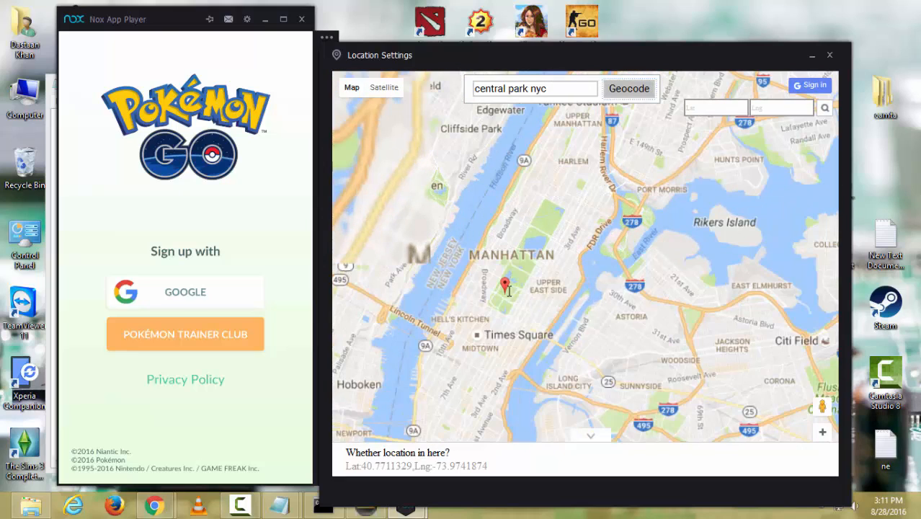
pyautogui.moveTo(504, 288); pyautogui.dragTo(571, 310)
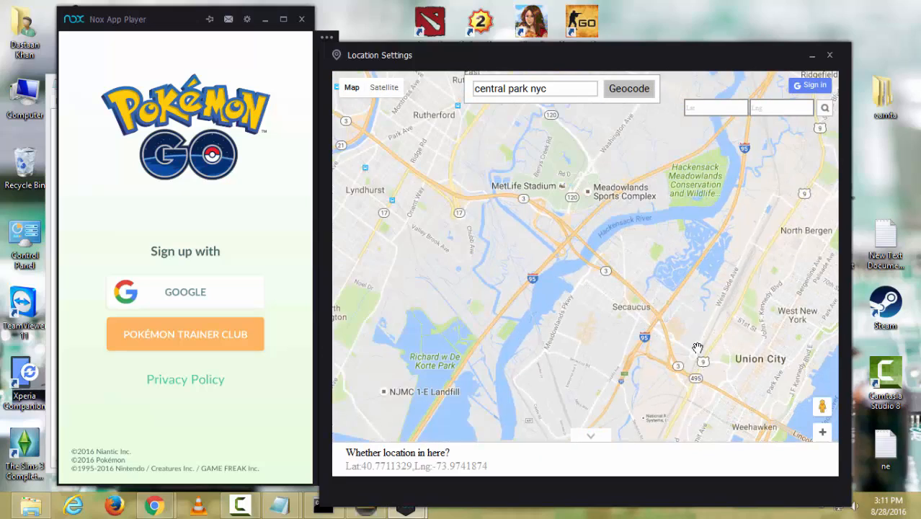
pyautogui.click(627, 88)
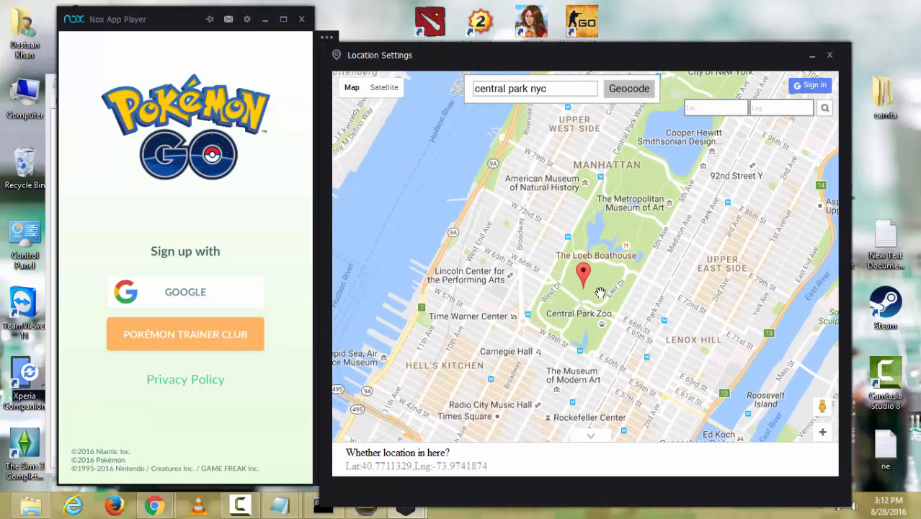
pyautogui.moveTo(608, 294)
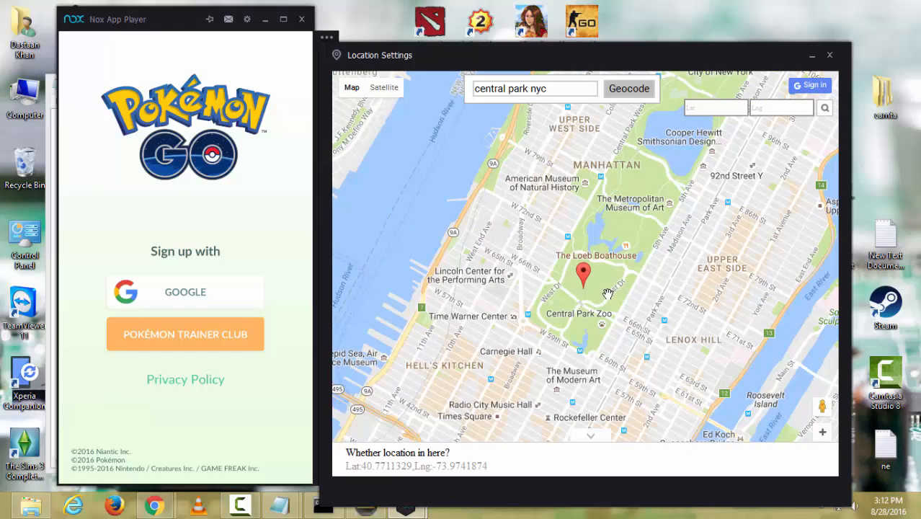
pyautogui.moveTo(591, 279)
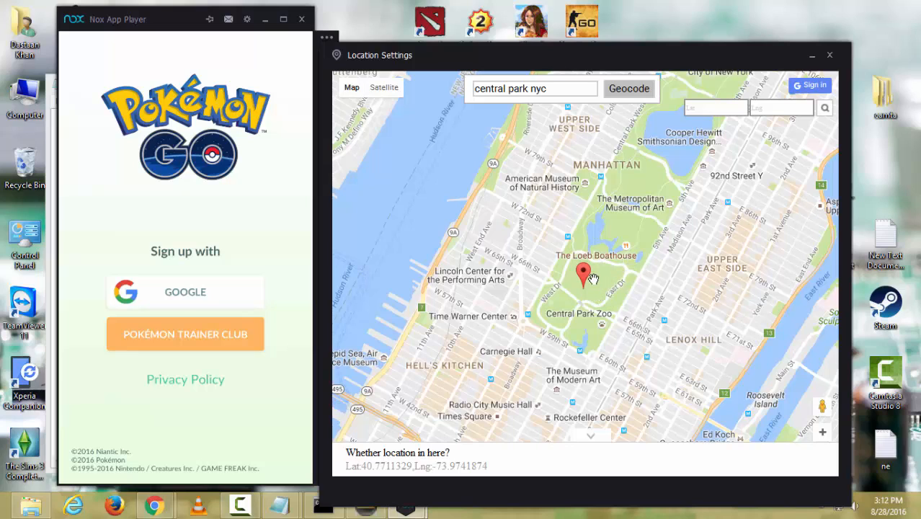
pyautogui.click(592, 269)
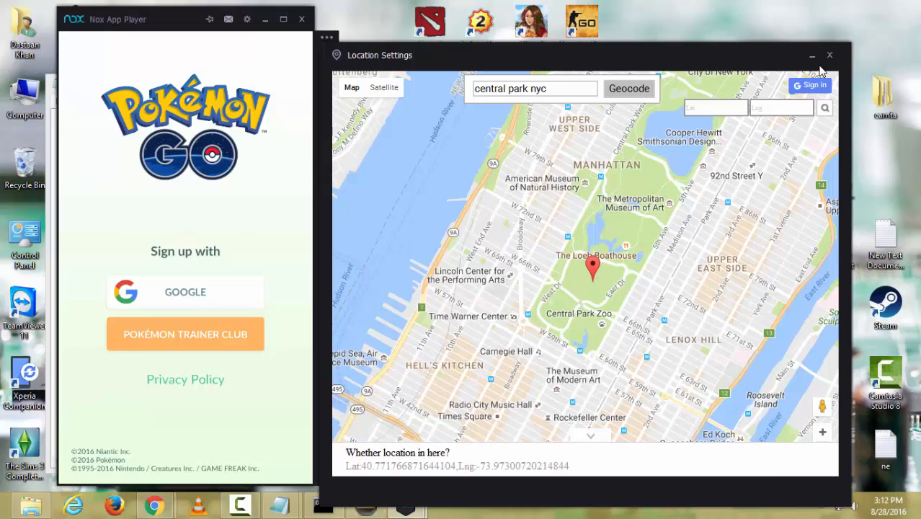
pyautogui.moveTo(829, 56)
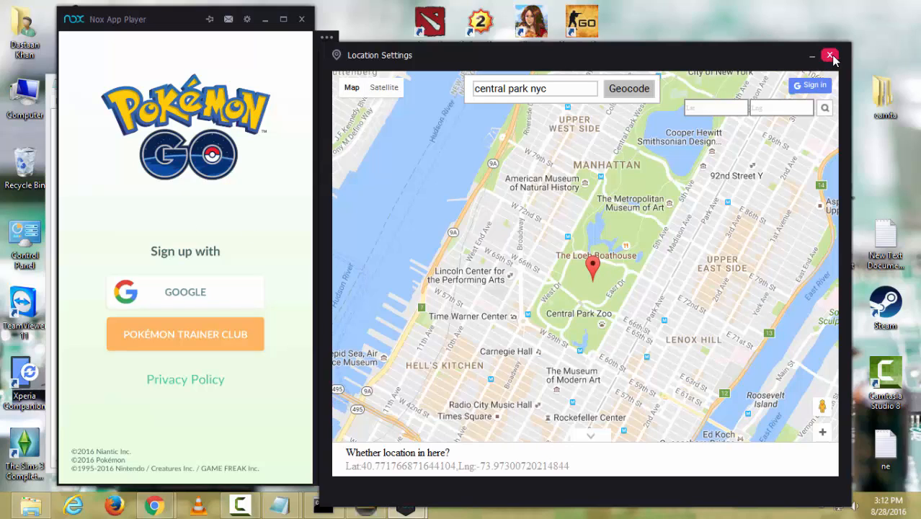
pyautogui.click(830, 55)
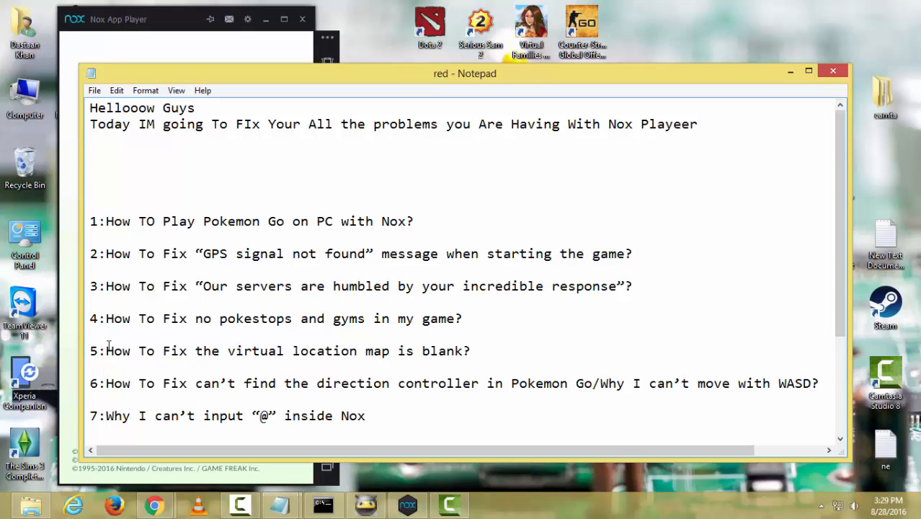
pyautogui.moveTo(409, 361)
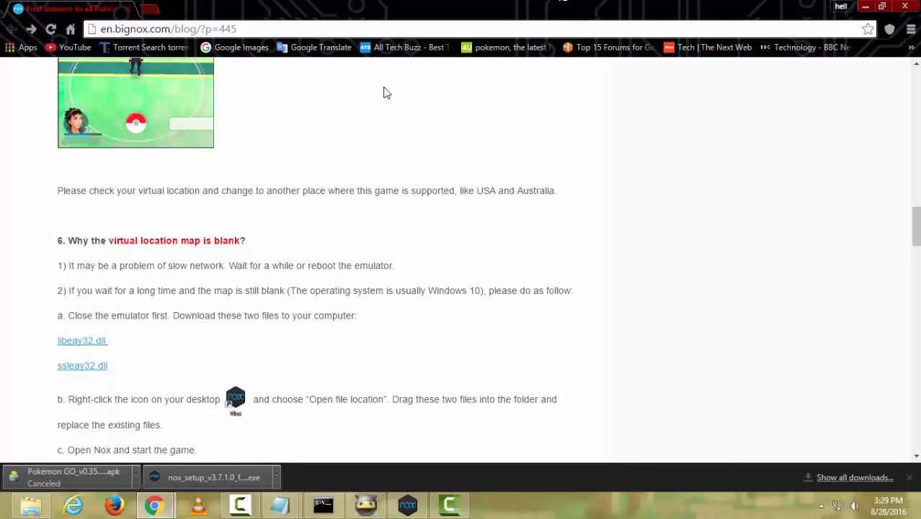
# Step: Download libeay32.dll and ssleay32.dll from the Nox blog and keep the flagged download
pyautogui.click(81, 365)
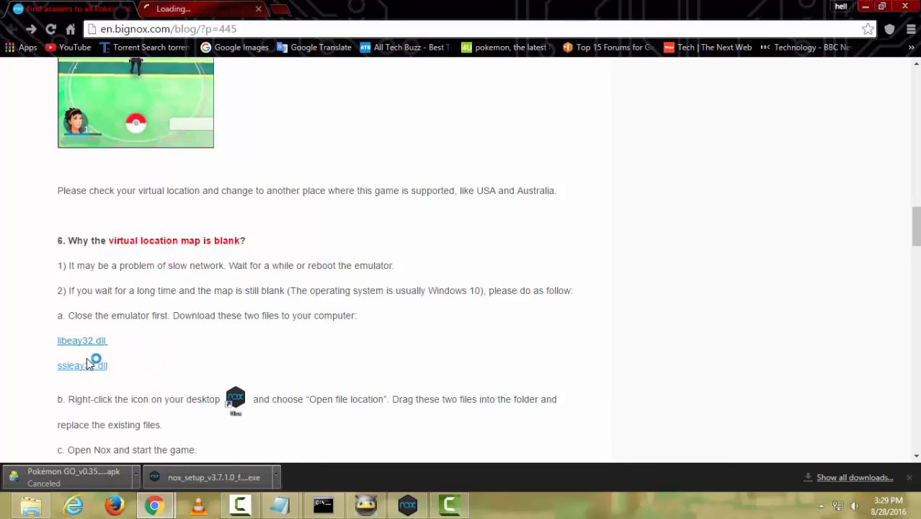
pyautogui.click(71, 365)
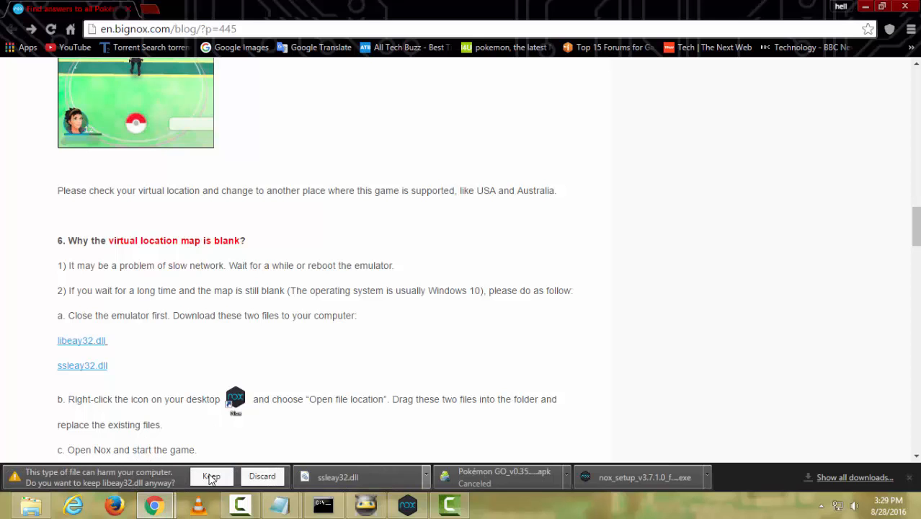
pyautogui.click(212, 477)
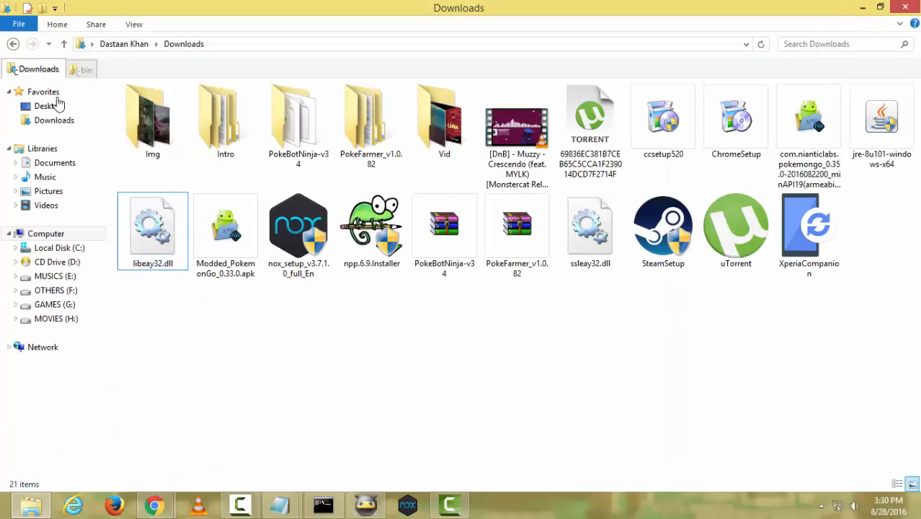
# Step: Copy both downloaded DLLs into Nox's bin folder, replacing the existing files
pyautogui.click(590, 227)
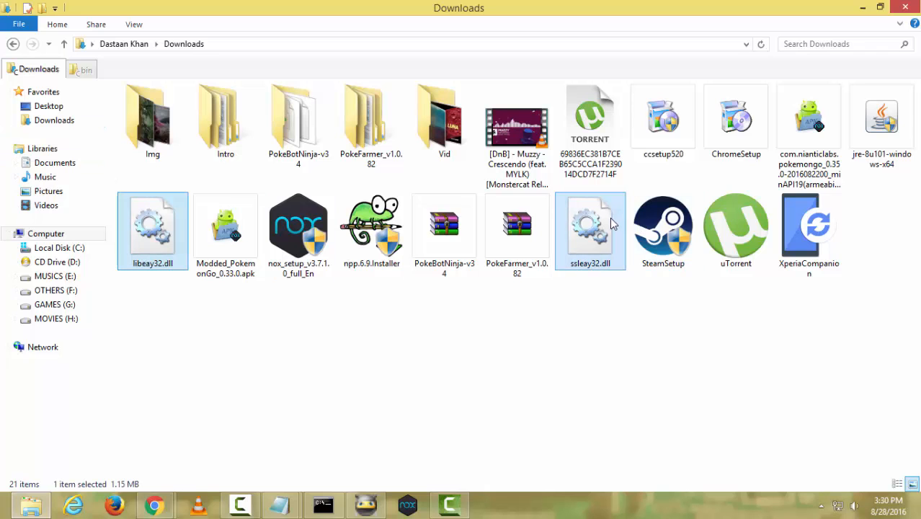
pyautogui.rightClick(590, 223)
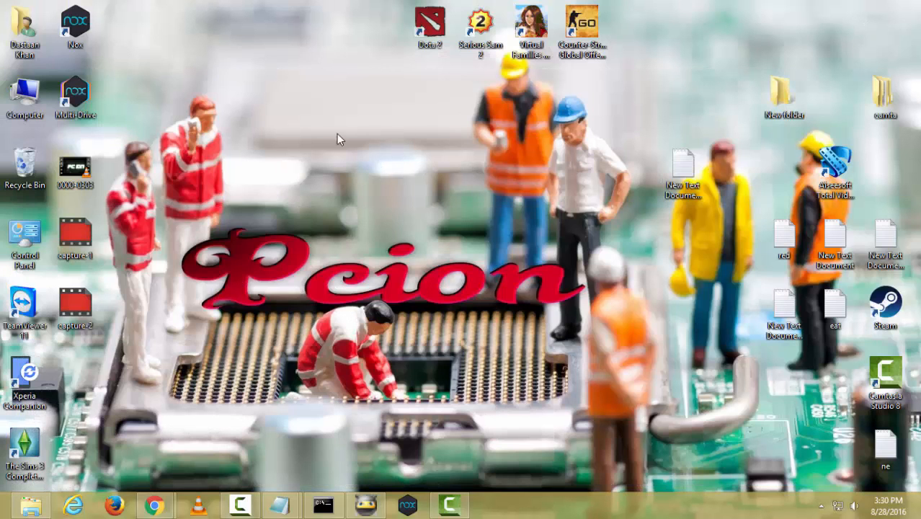
pyautogui.rightClick(75, 26)
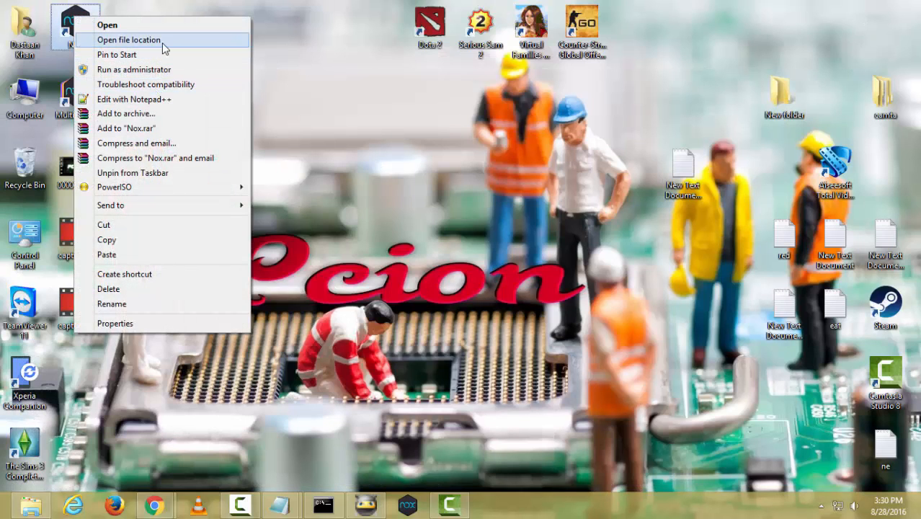
pyautogui.click(129, 40)
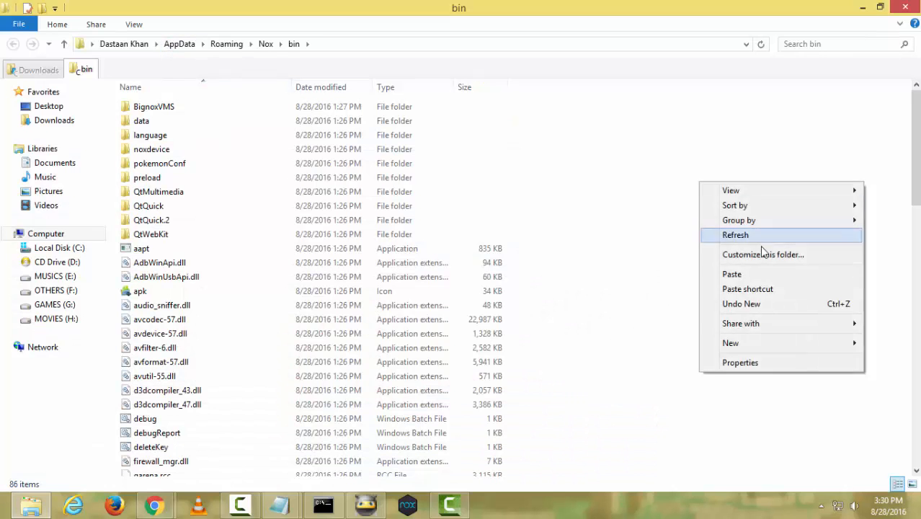
pyautogui.click(731, 273)
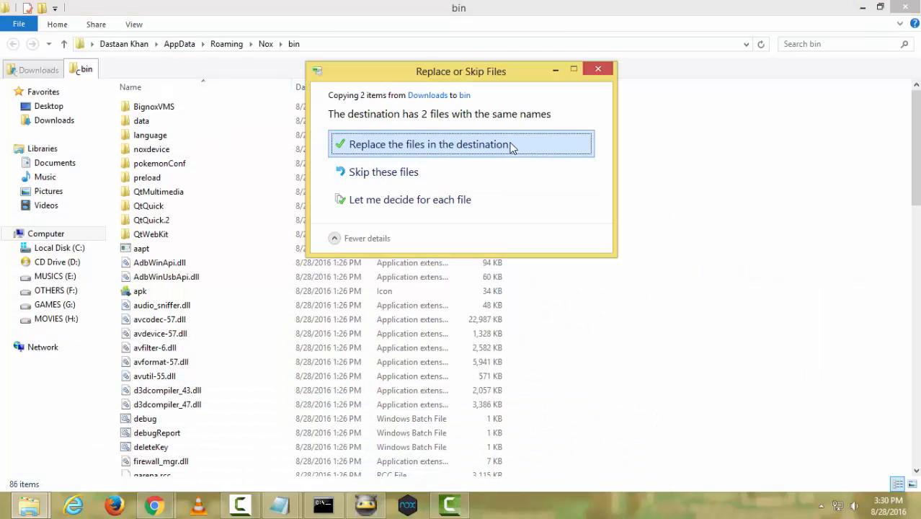
pyautogui.click(429, 144)
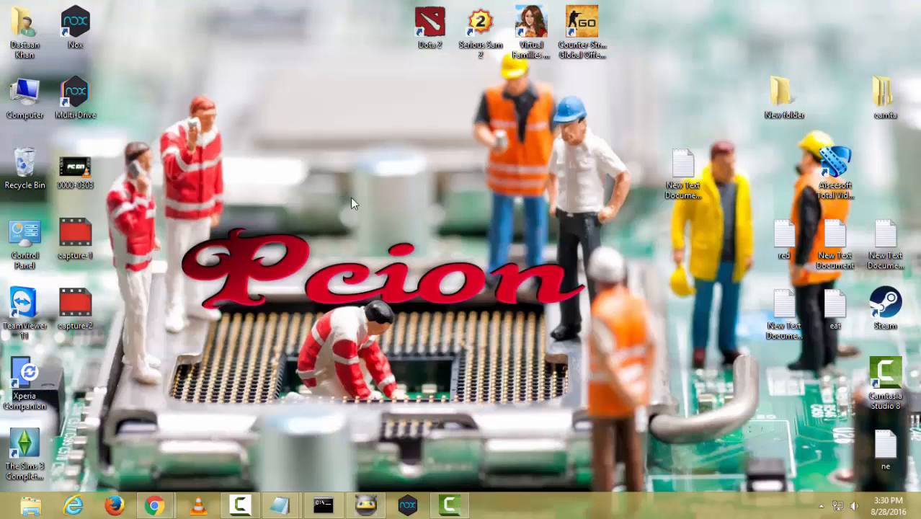
# Step: Open the red notes file from the desktop in Notepad and click into its text
pyautogui.doubleClick(783, 242)
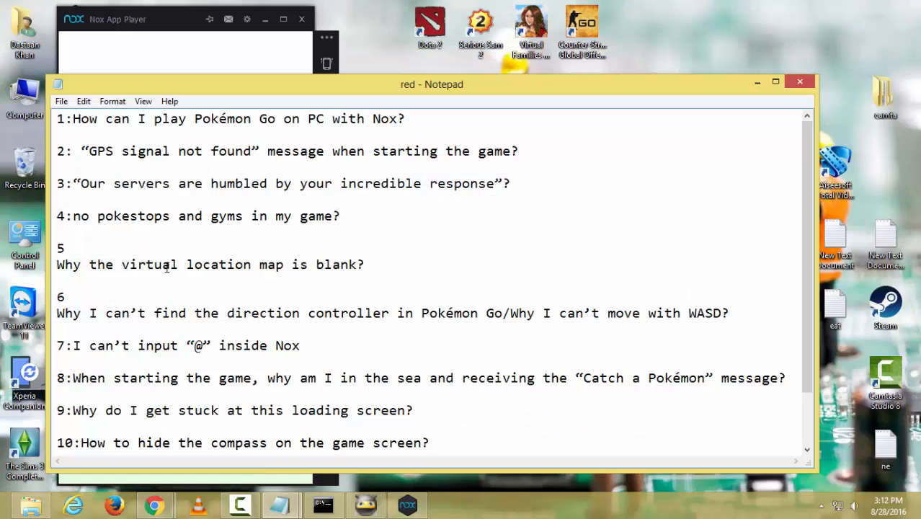
pyautogui.click(512, 183)
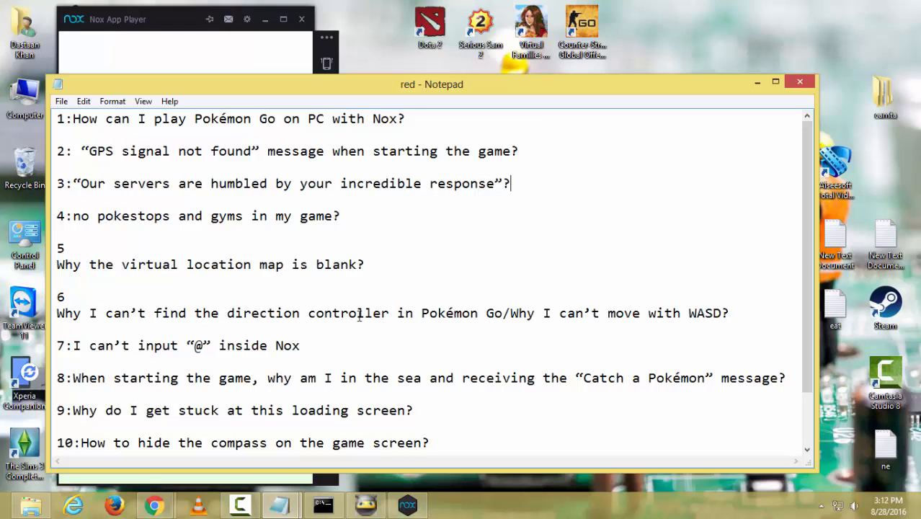
pyautogui.moveTo(252, 132)
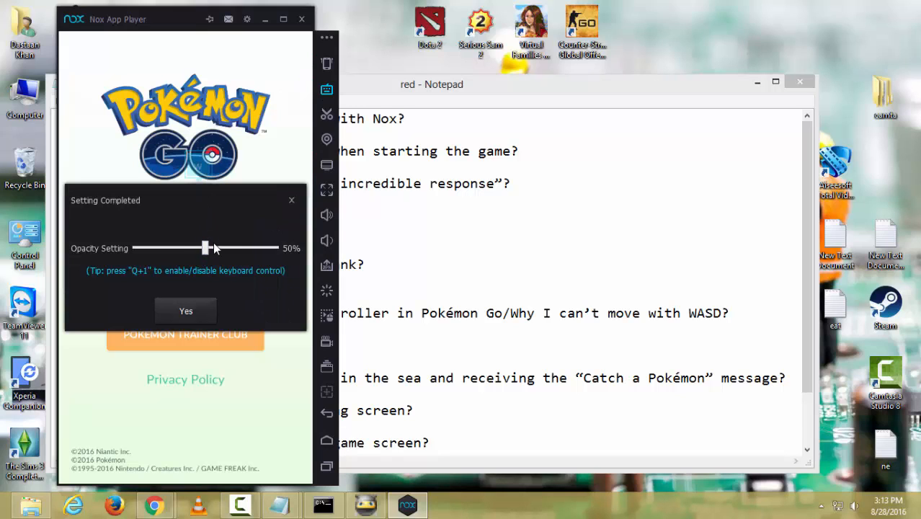
# Step: Drag the keyboard control Opacity slider down to 0% and confirm with Yes
pyautogui.moveTo(205, 248); pyautogui.dragTo(201, 248)
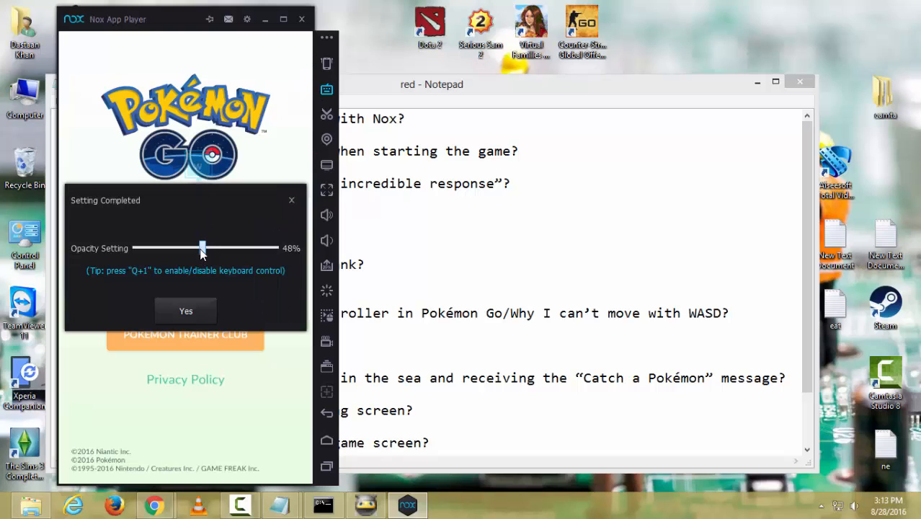
pyautogui.moveTo(202, 247); pyautogui.dragTo(178, 247)
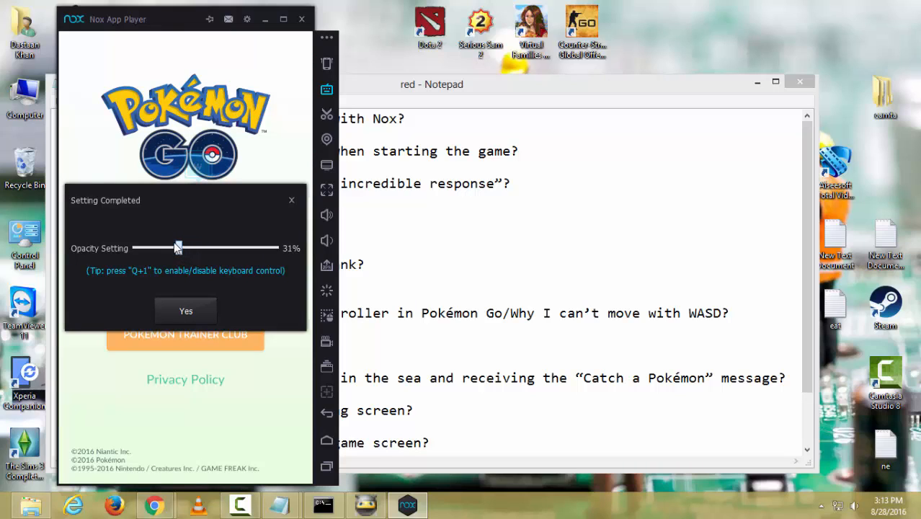
pyautogui.moveTo(178, 247); pyautogui.dragTo(157, 247)
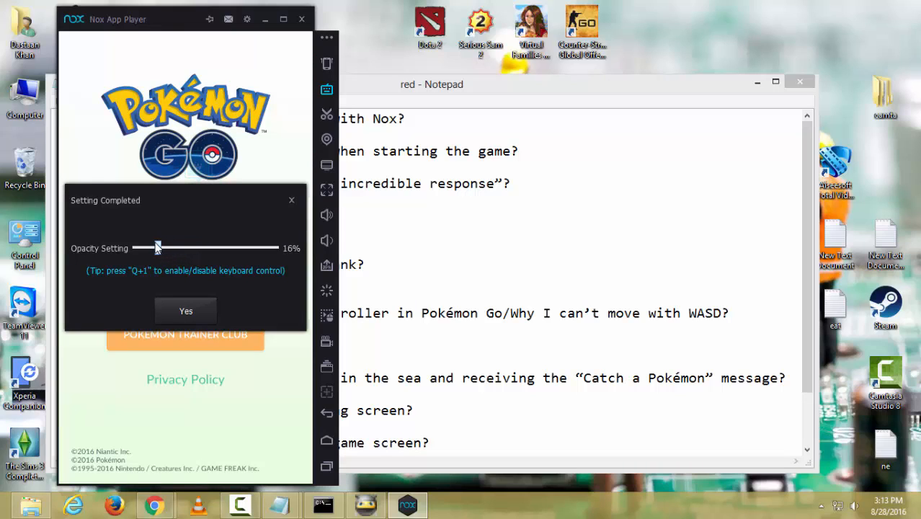
pyautogui.moveTo(157, 247); pyautogui.dragTo(135, 247)
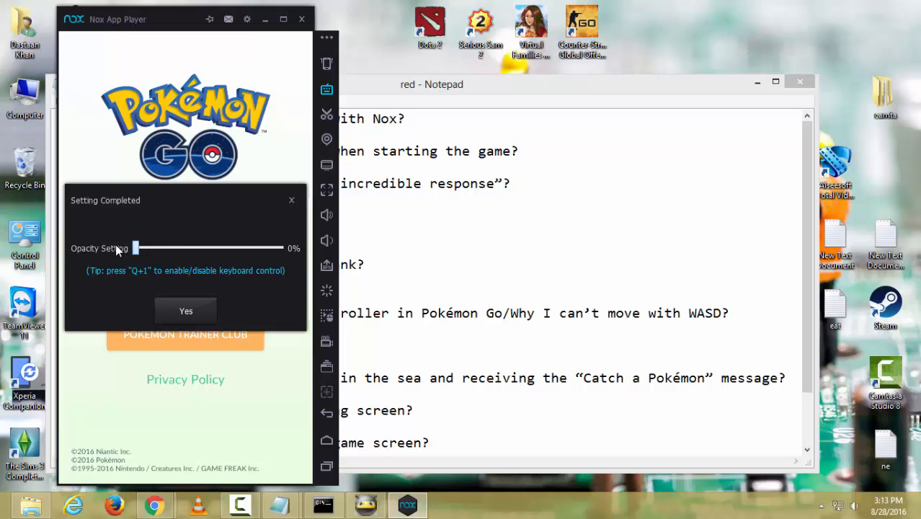
pyautogui.click(185, 311)
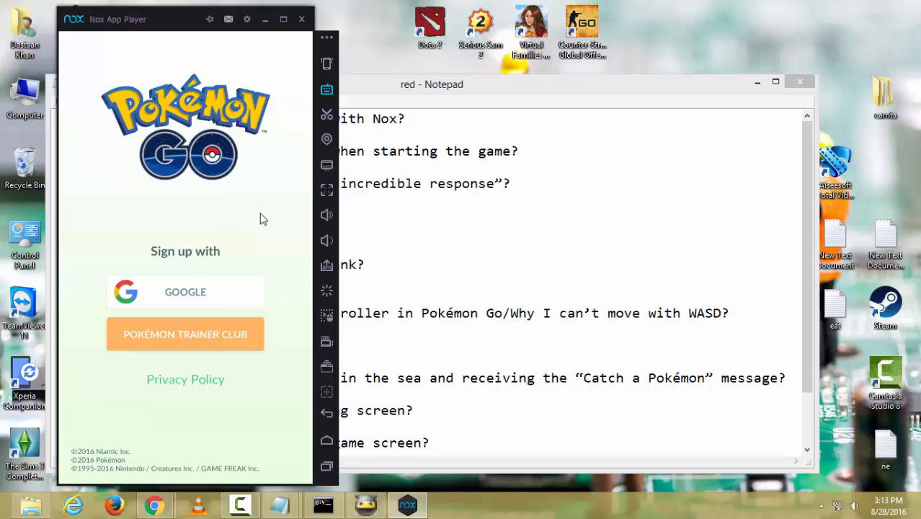
pyautogui.moveTo(281, 207)
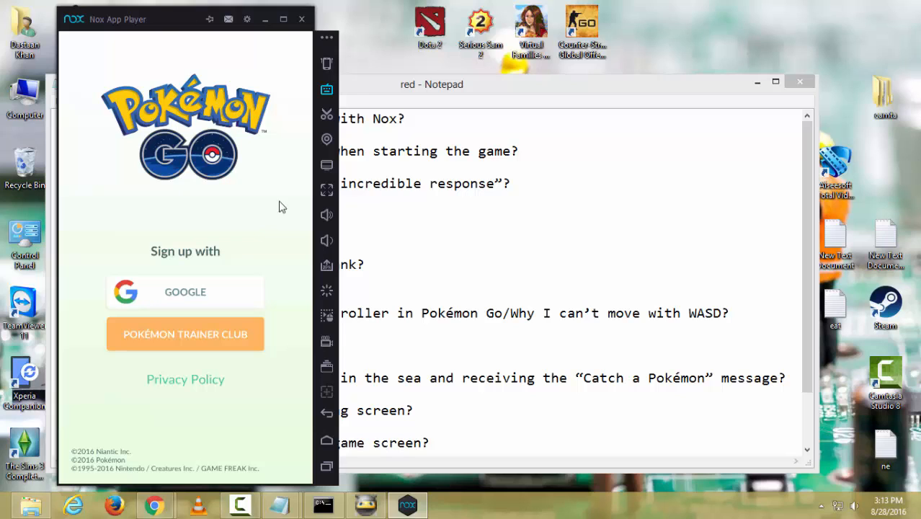
# Step: Bring the ten-question Notepad list in front of the emulator window
pyautogui.click(431, 84)
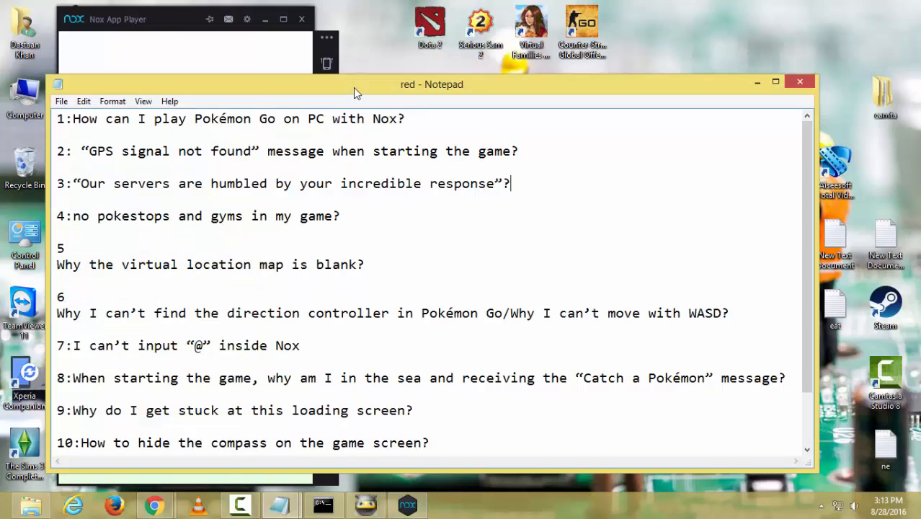
pyautogui.moveTo(127, 353)
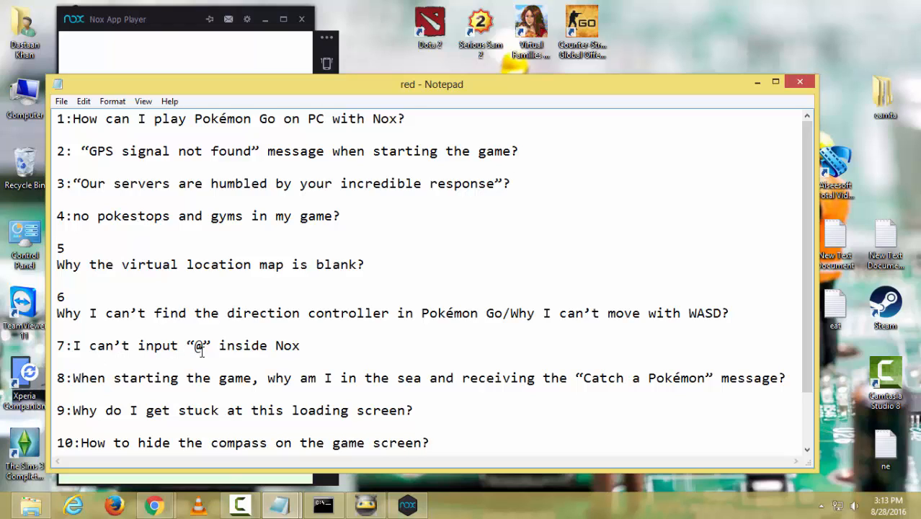
pyautogui.moveTo(179, 13)
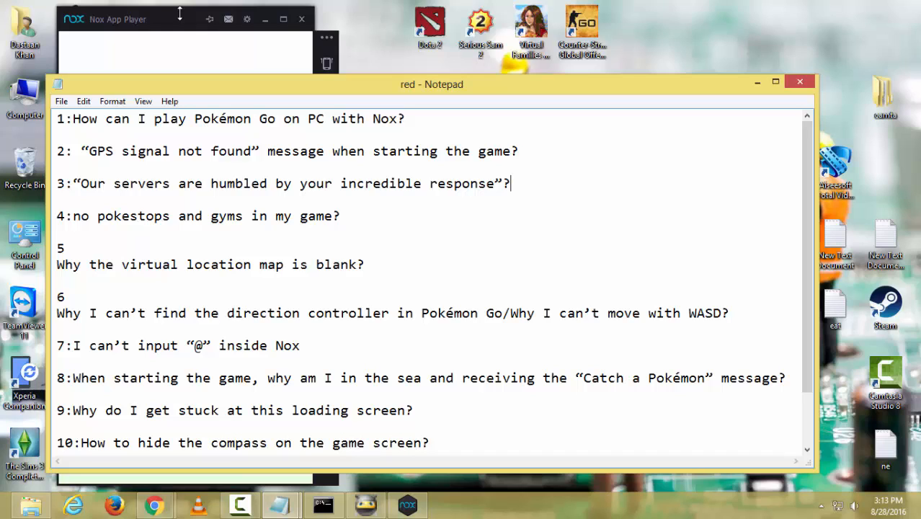
pyautogui.moveTo(79, 378)
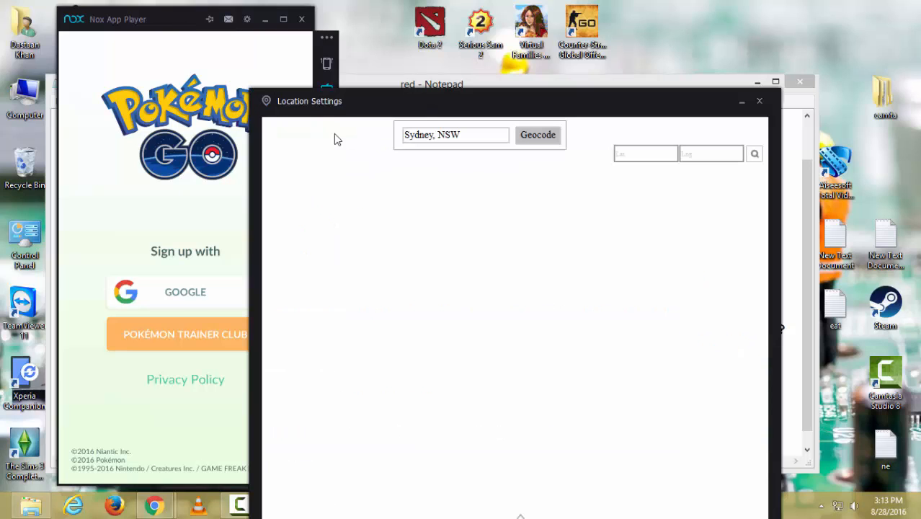
# Step: Close Nox's Location Settings map and drag the FAQ Notepad window aside
pyautogui.click(537, 135)
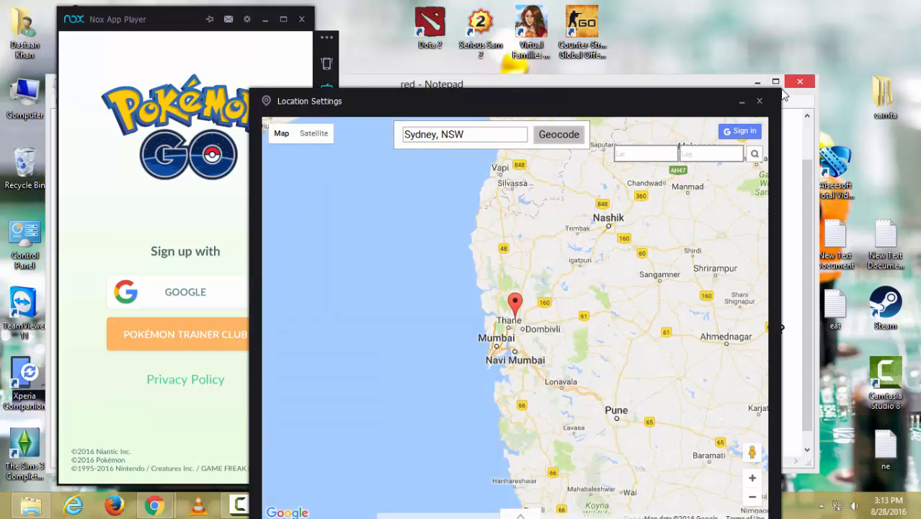
pyautogui.click(758, 100)
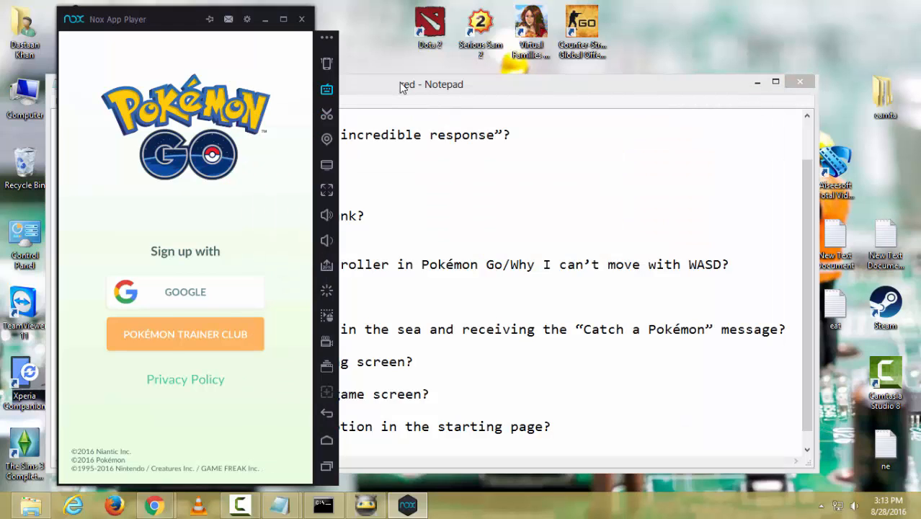
pyautogui.moveTo(430, 84); pyautogui.dragTo(609, 47)
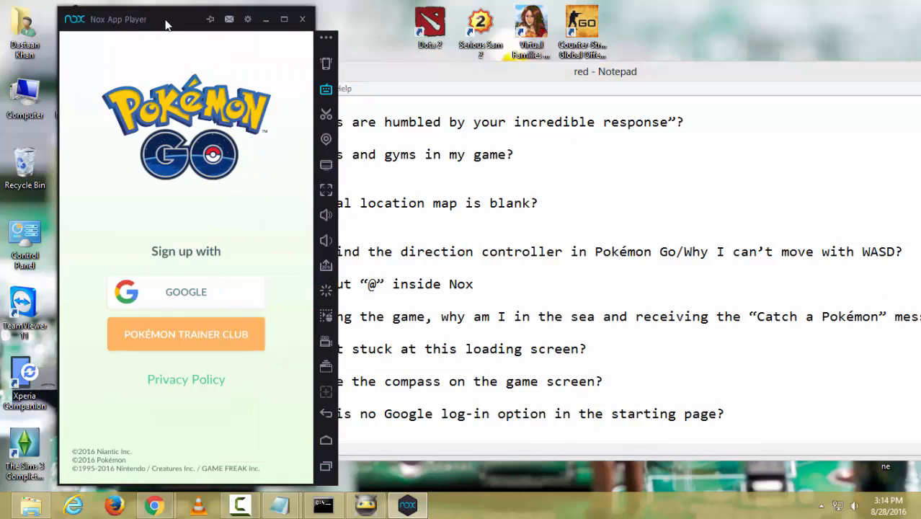
# Step: Set Advanced graphics rendering to Speed (DirectX), keep High performance, and save the settings
pyautogui.click(247, 19)
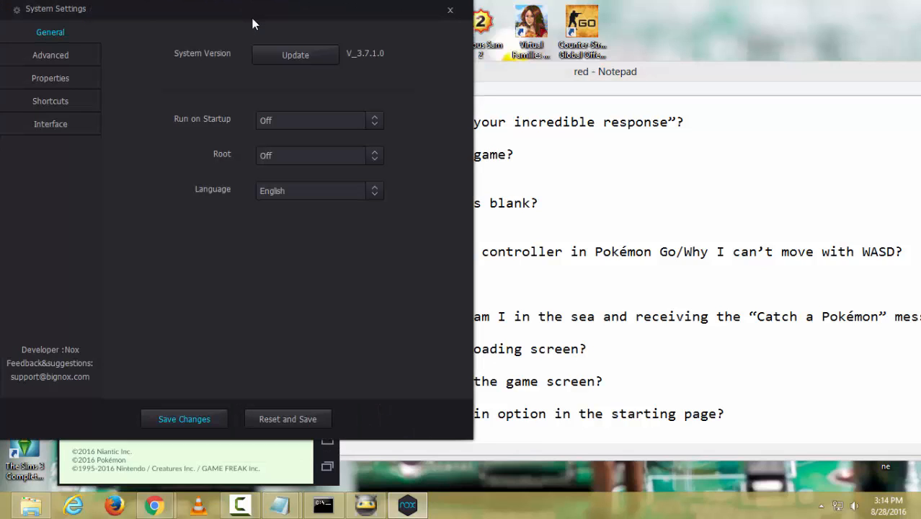
pyautogui.click(50, 54)
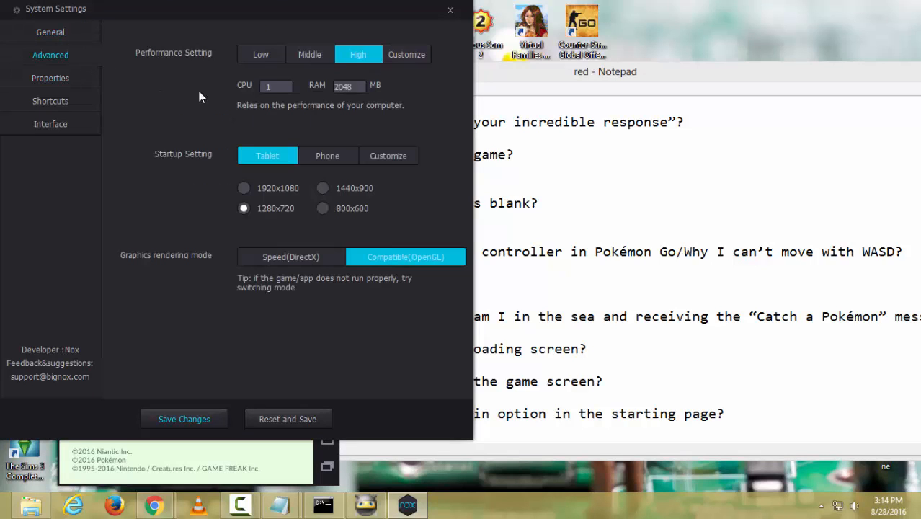
pyautogui.click(290, 257)
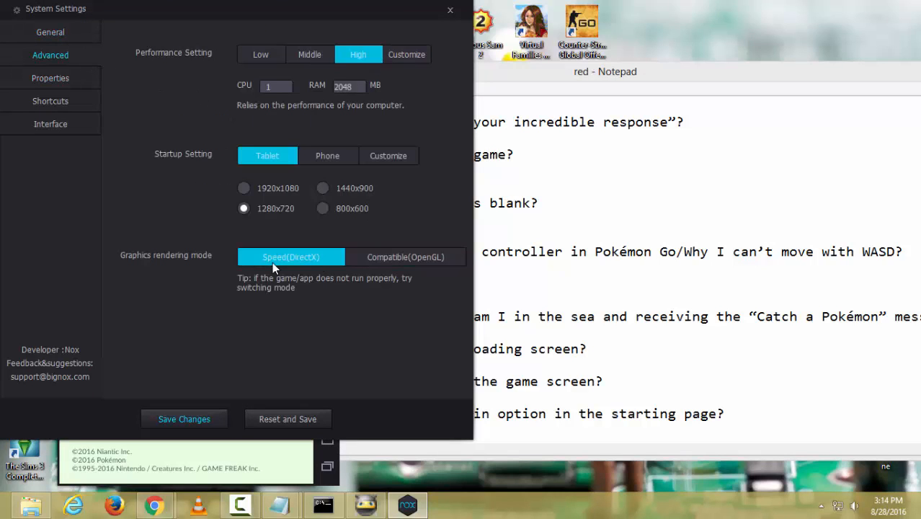
pyautogui.moveTo(285, 84)
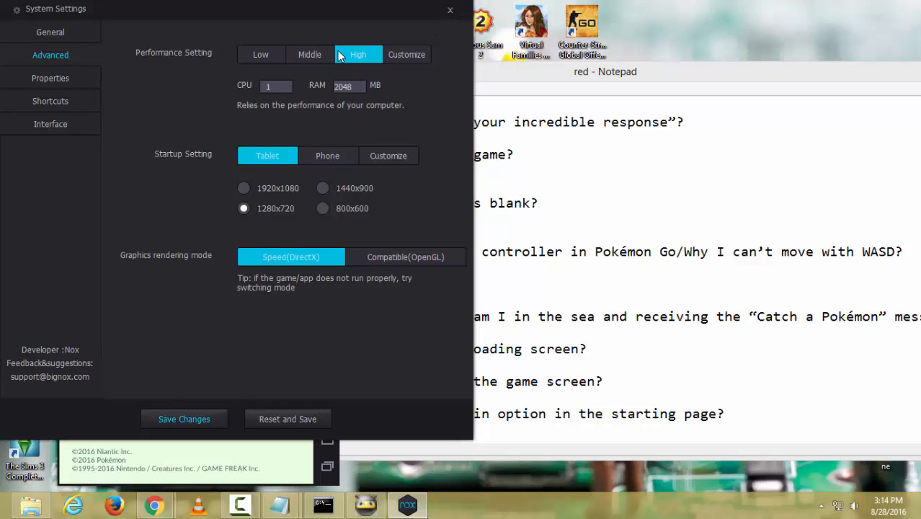
pyautogui.click(309, 54)
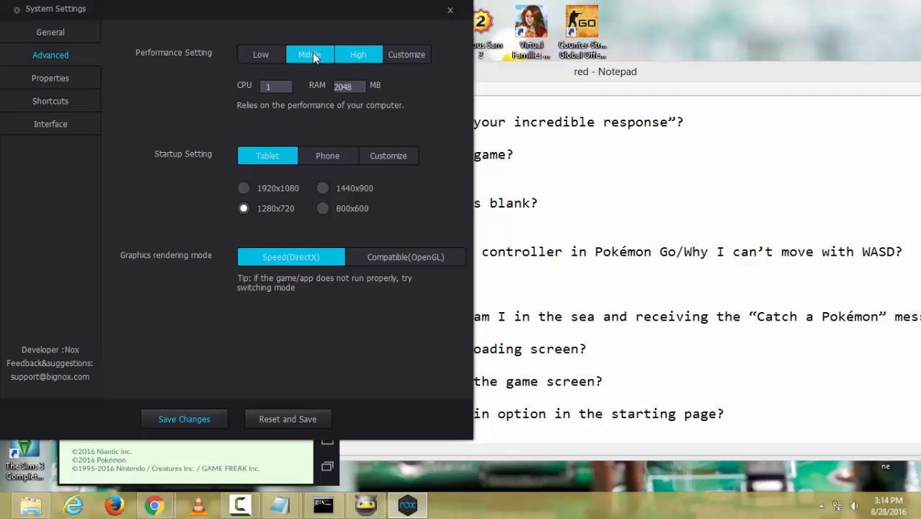
pyautogui.click(358, 54)
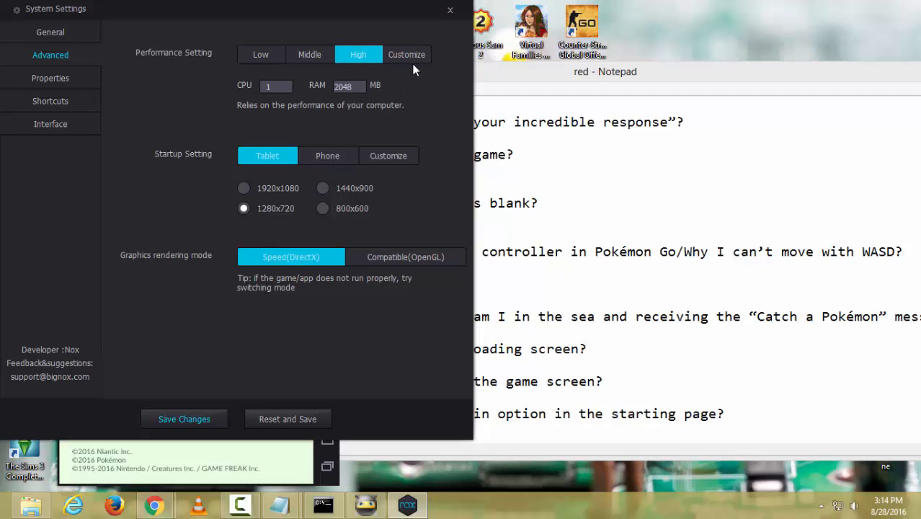
pyautogui.click(450, 10)
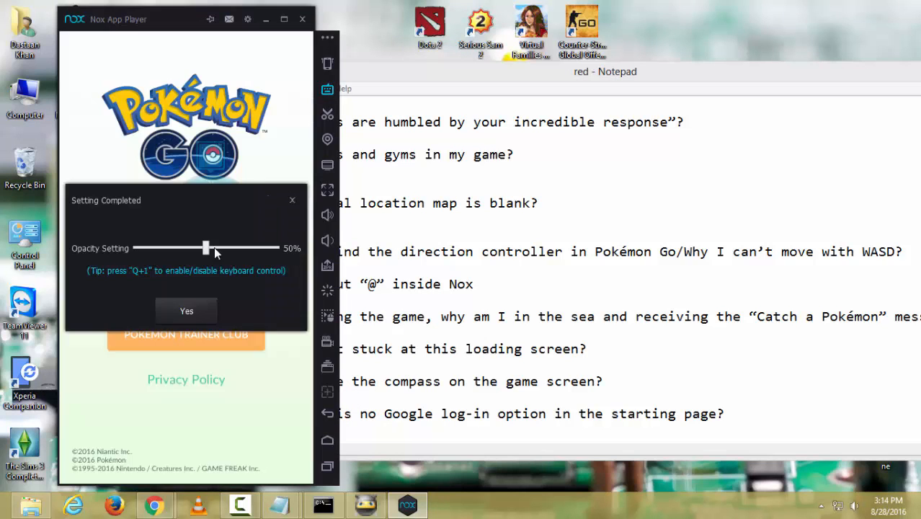
# Step: Drag the keyboard-control opacity slider to 0% and confirm with Yes
pyautogui.moveTo(209, 248); pyautogui.dragTo(137, 248)
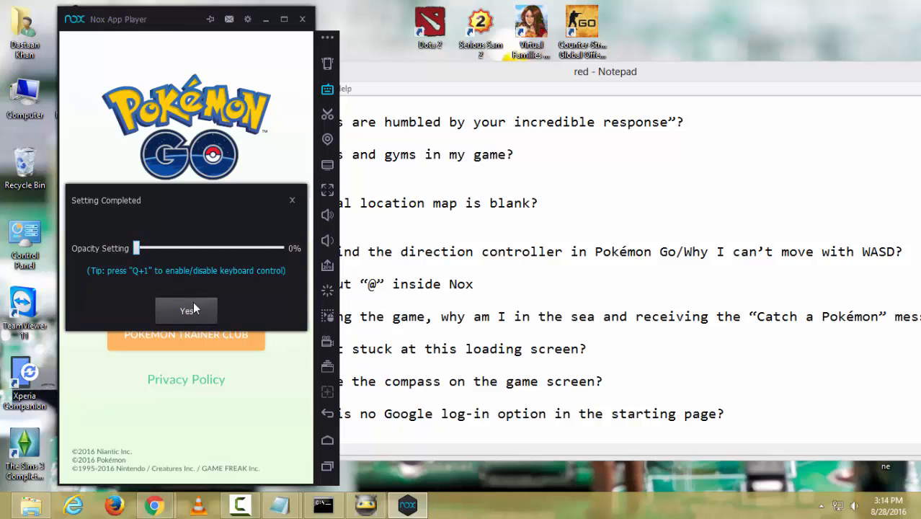
pyautogui.click(186, 310)
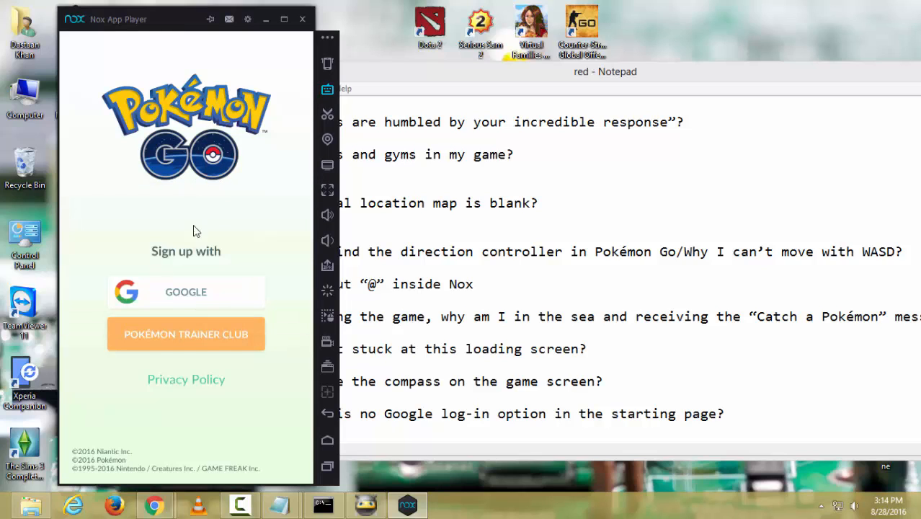
pyautogui.moveTo(546, 83)
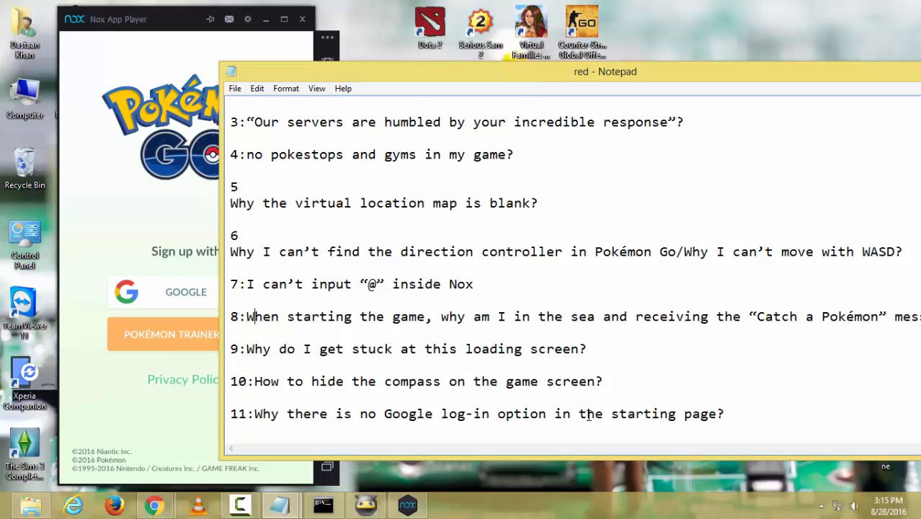
pyautogui.moveTo(180, 36)
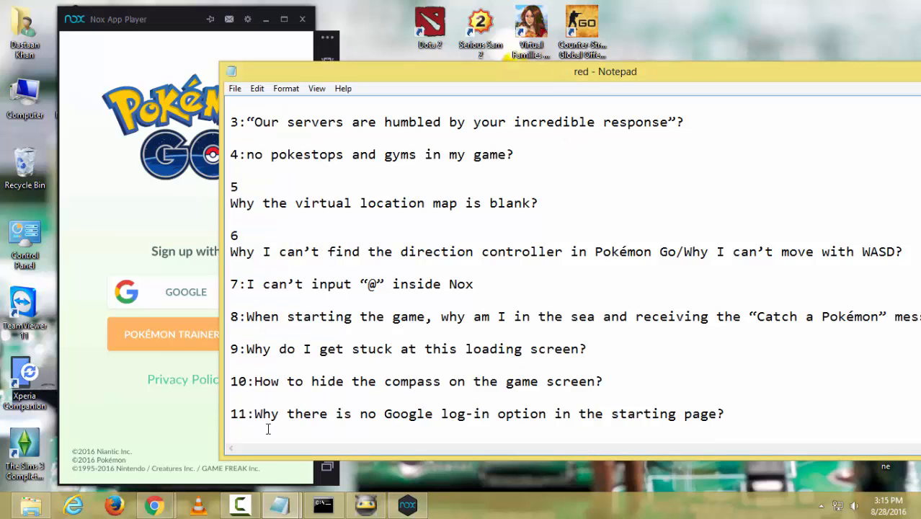
pyautogui.moveTo(569, 423)
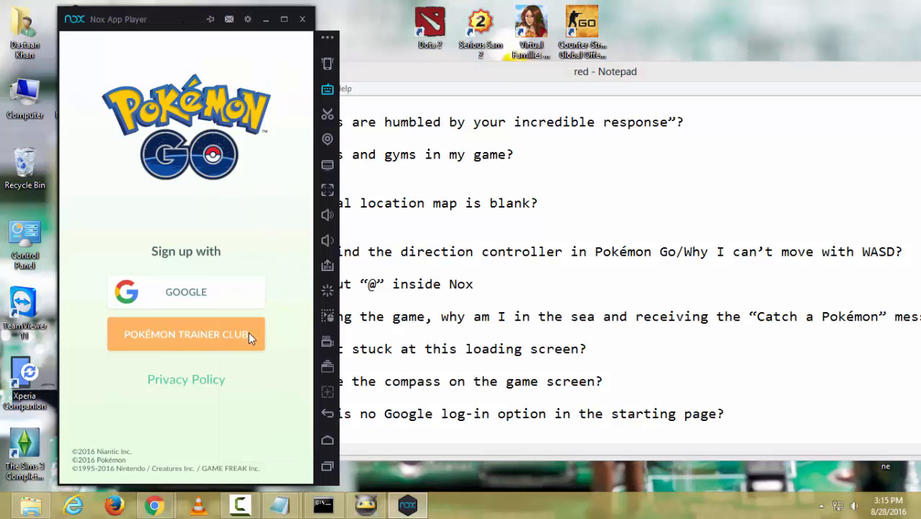
pyautogui.moveTo(277, 384)
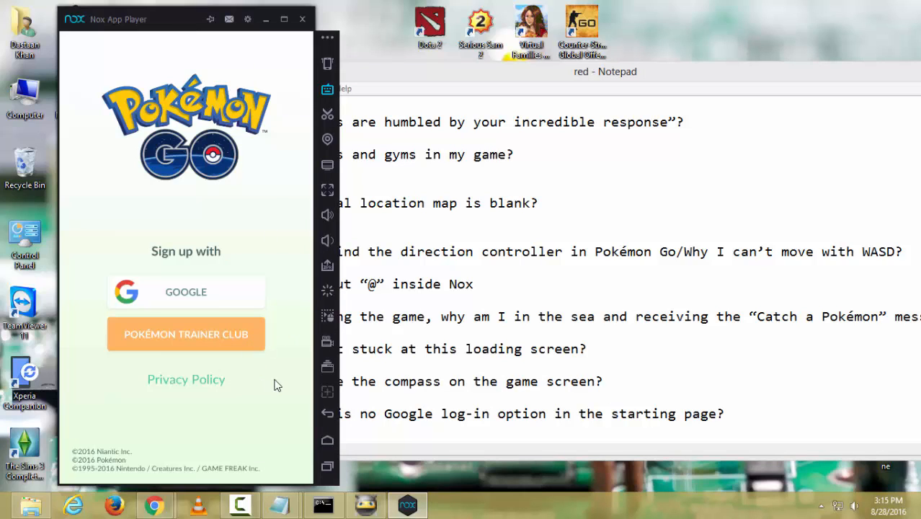
pyautogui.moveTo(519, 86)
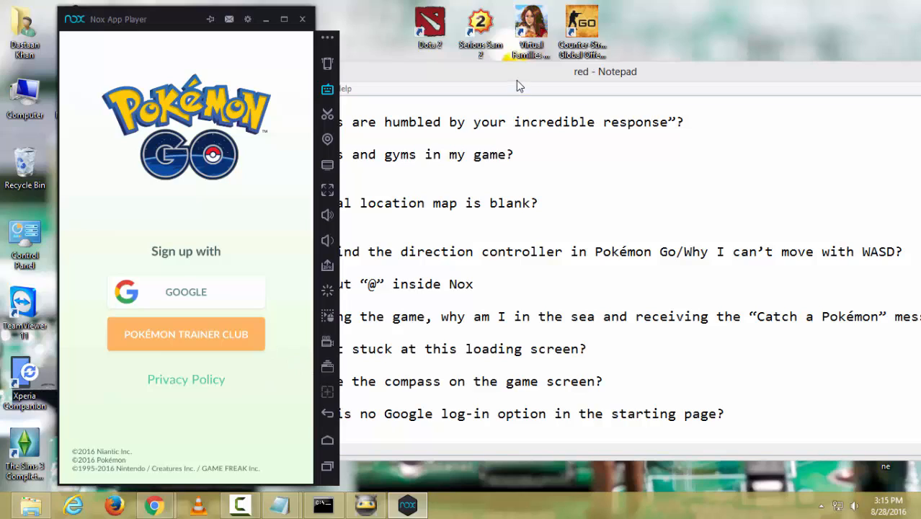
pyautogui.moveTo(262, 223)
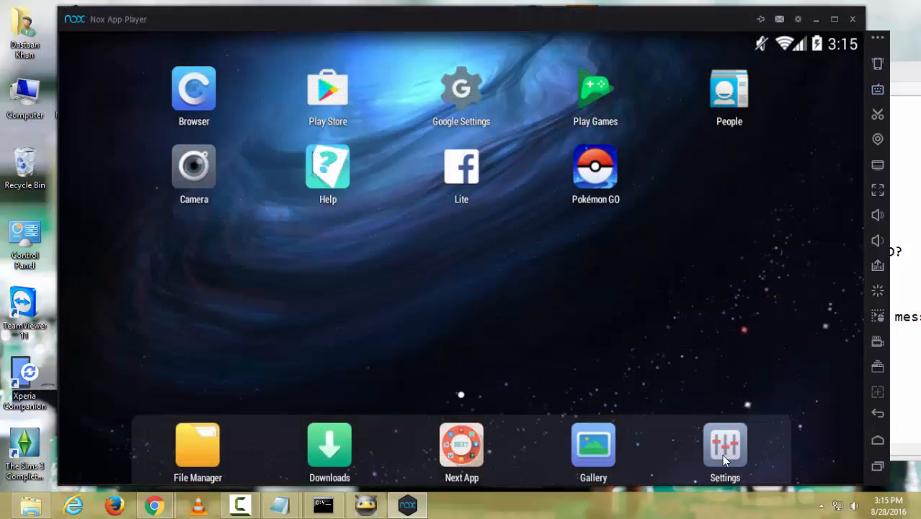
# Step: Clear Pokémon GO's stored data from its app info under Android Settings > Apps
pyautogui.click(725, 447)
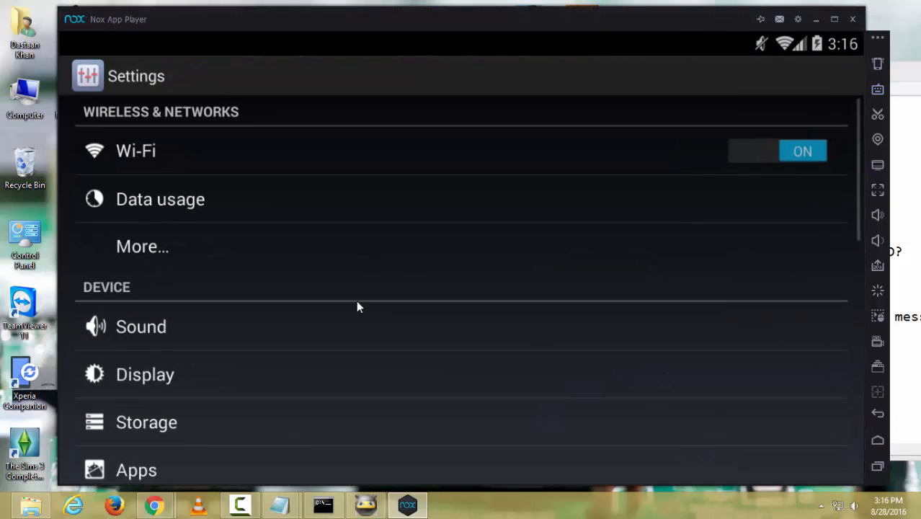
pyautogui.click(136, 469)
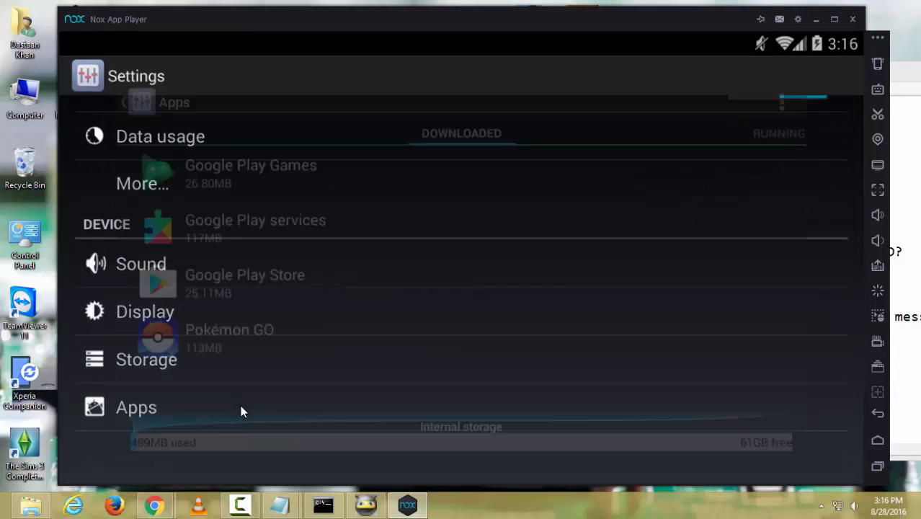
pyautogui.click(136, 407)
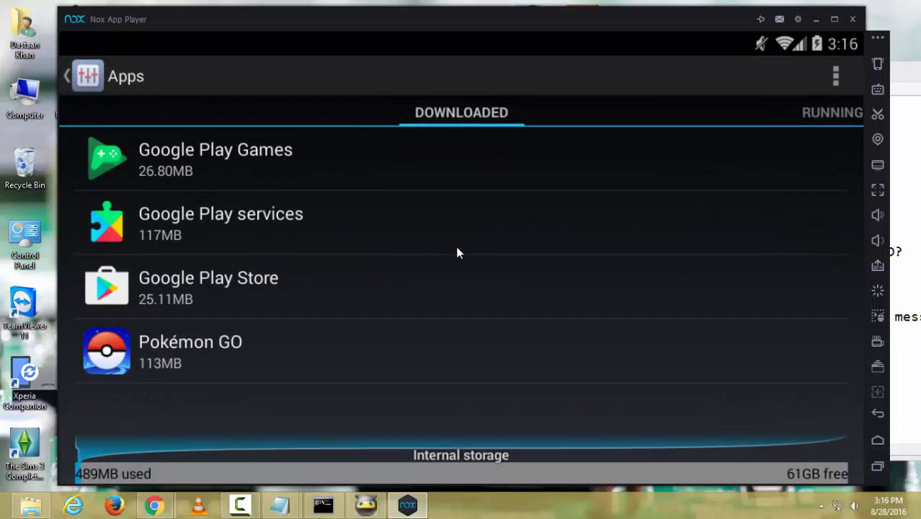
pyautogui.moveTo(238, 335)
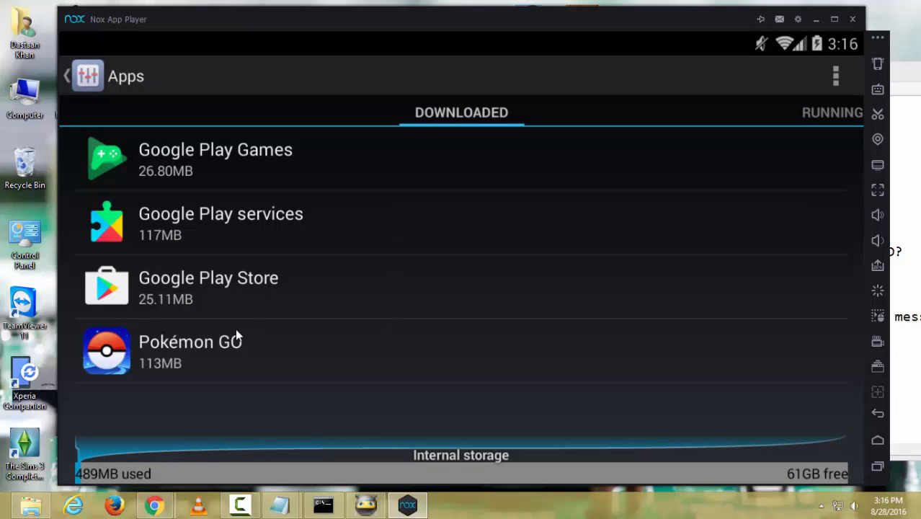
pyautogui.click(190, 351)
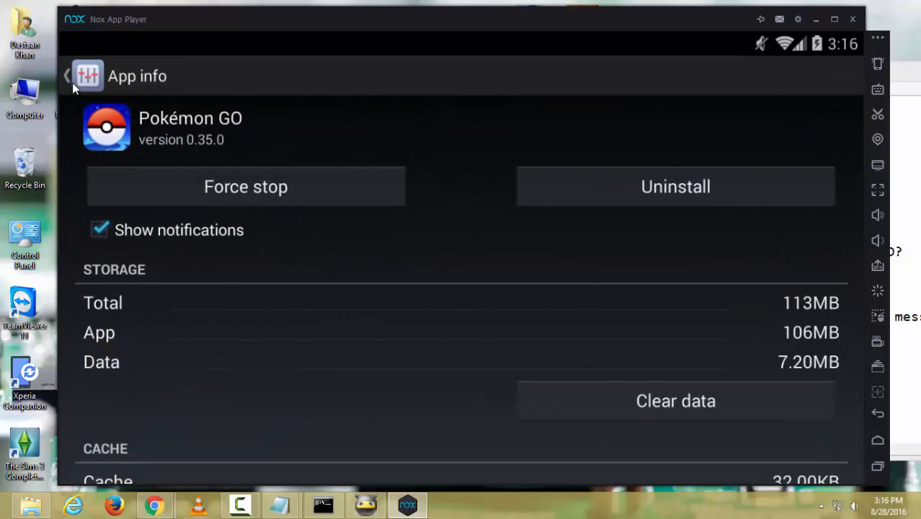
pyautogui.click(65, 76)
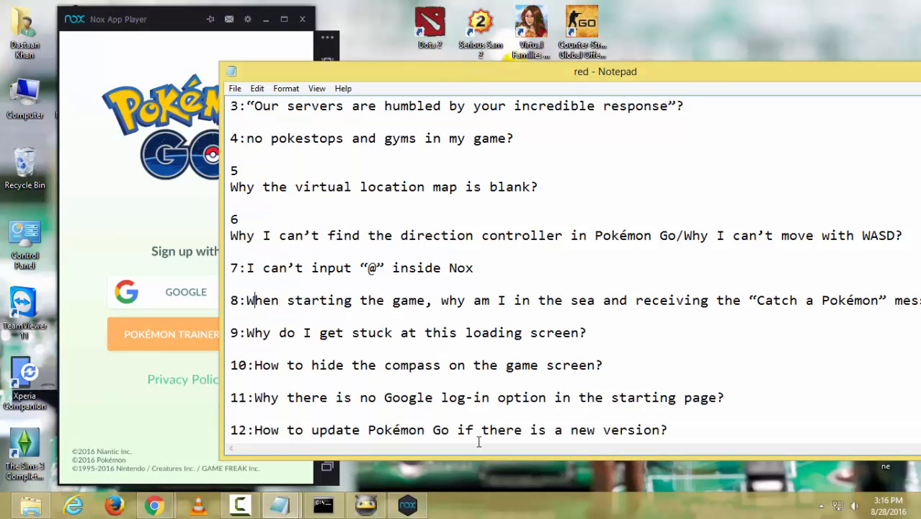
pyautogui.moveTo(570, 423)
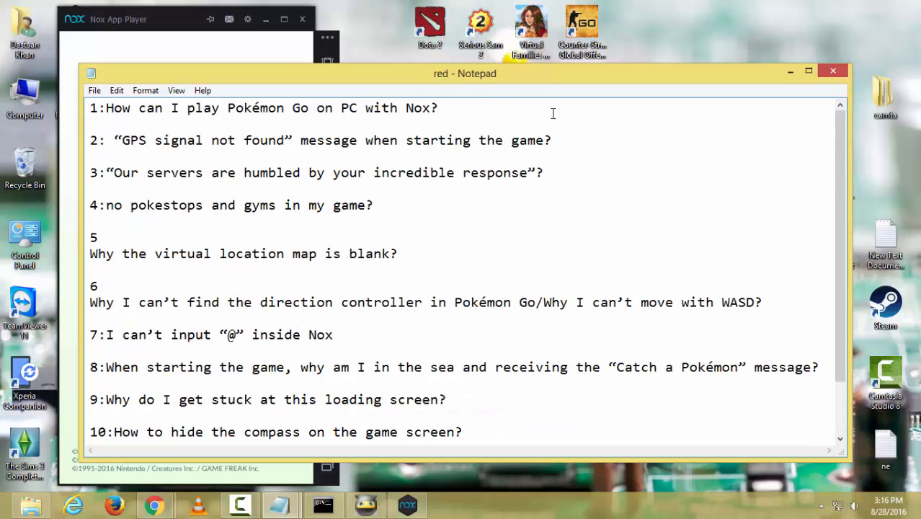
# Step: Place the cursor at the end of question 3 in the FAQ list
pyautogui.click(543, 172)
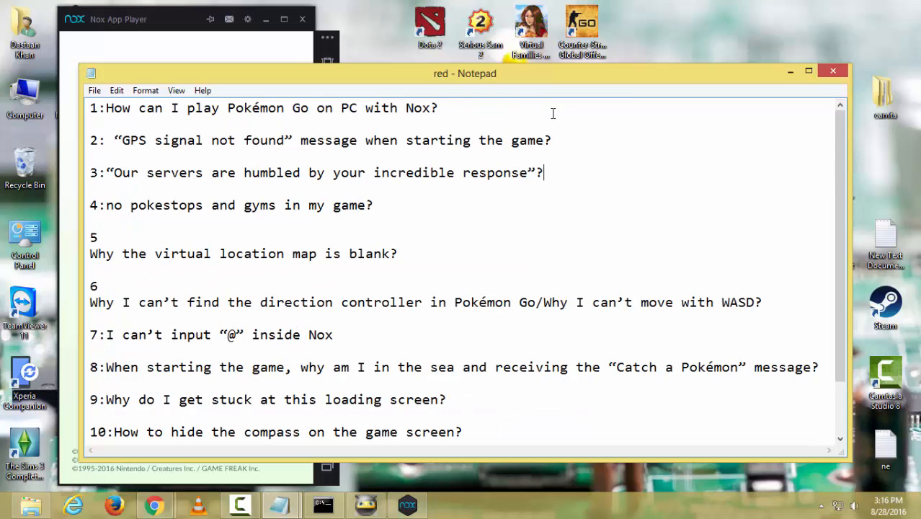